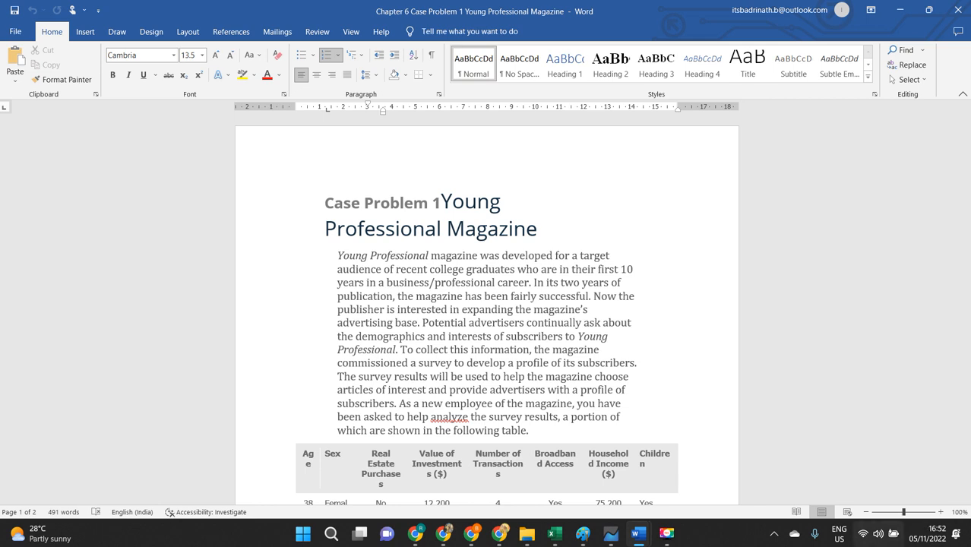
Scroll through the Young Professional case document down to the survey data table and questions.
scroll("down", 3)
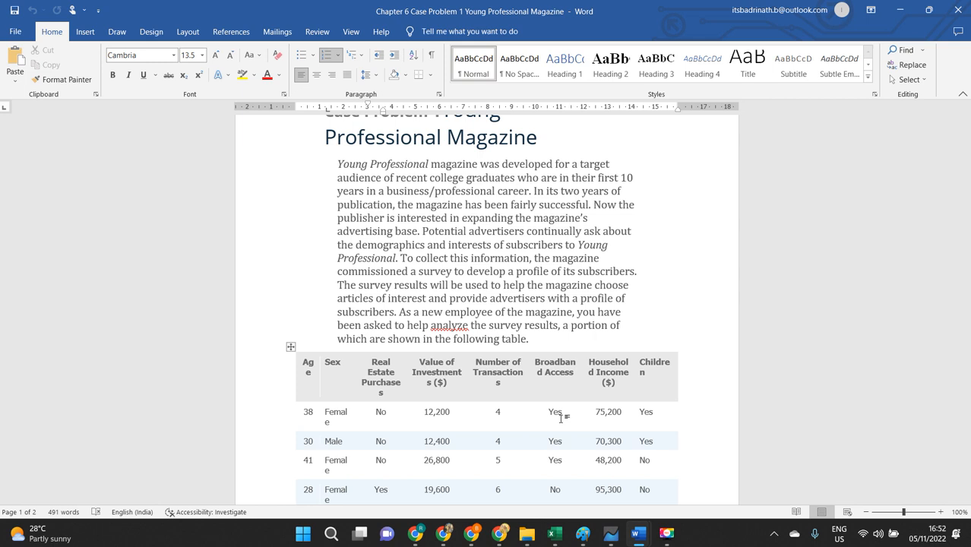
mouse_move(529, 411)
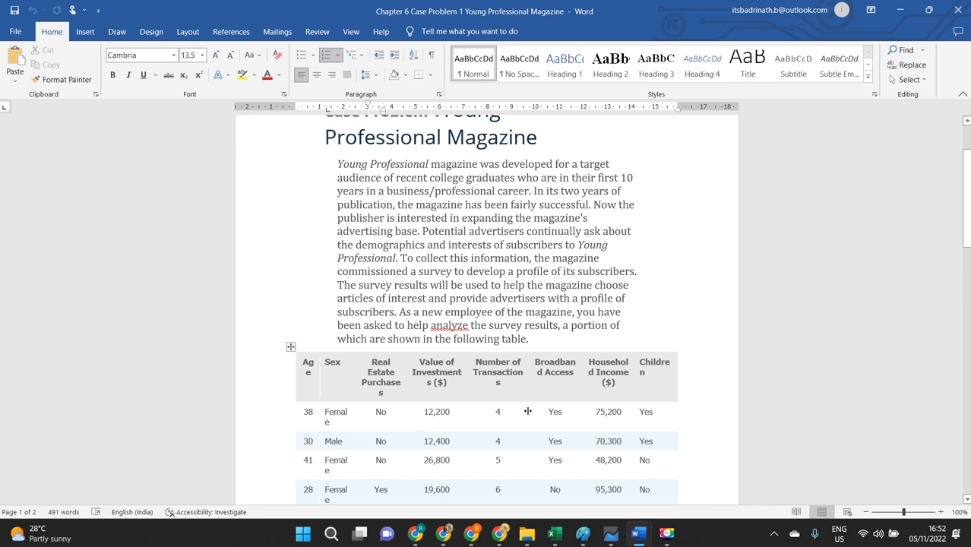
scroll("down", 3)
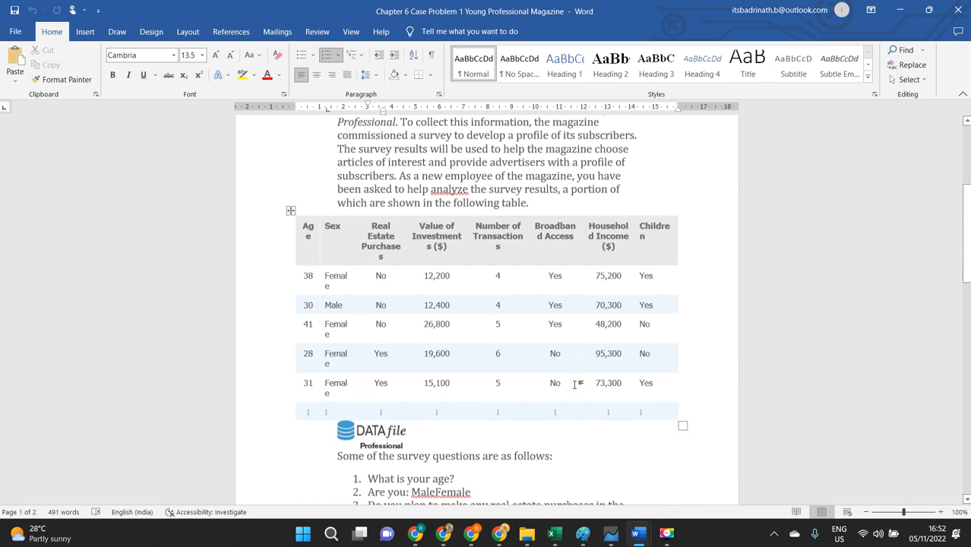
scroll("down", 3)
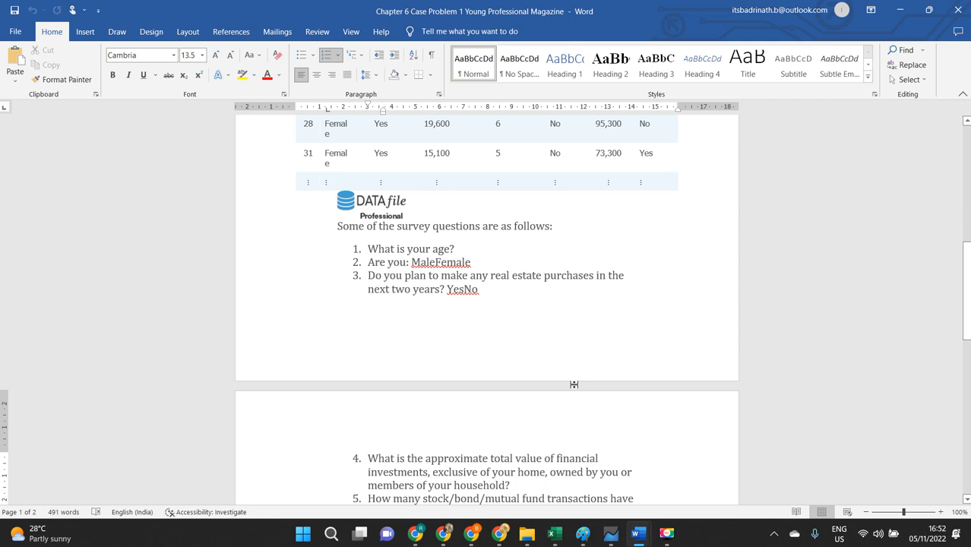
scroll("down", 3)
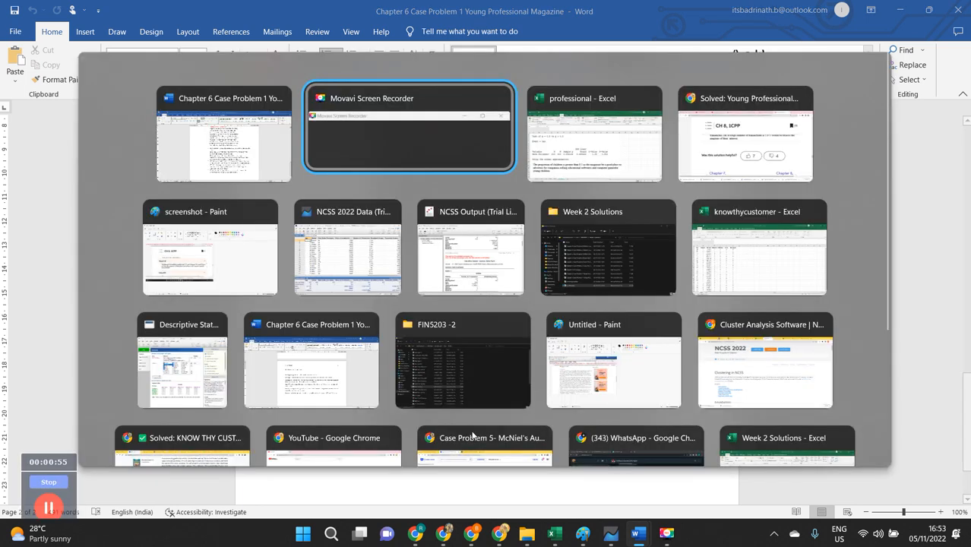
mouse_move(608, 250)
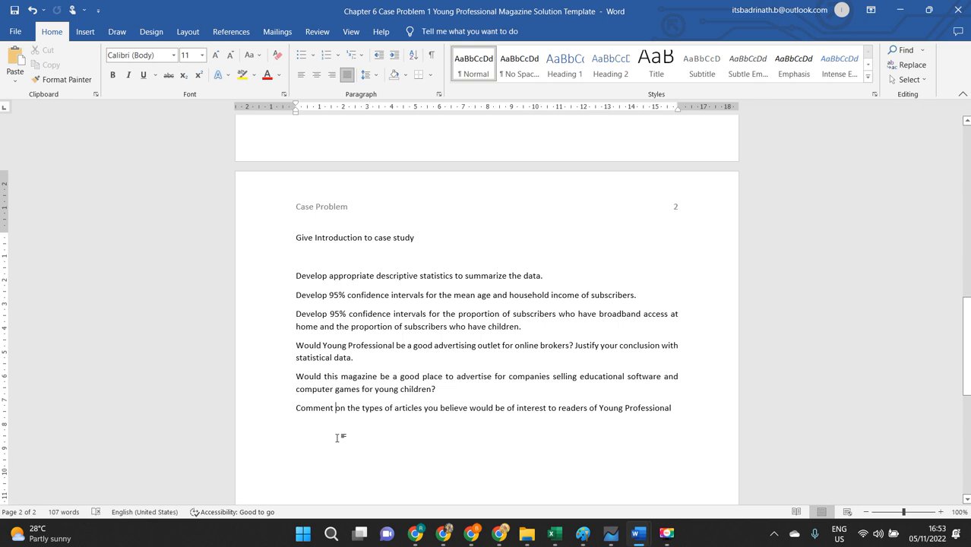
Add 'Conclude' after the last question and remove the blank line below the introduction item.
type("Con")
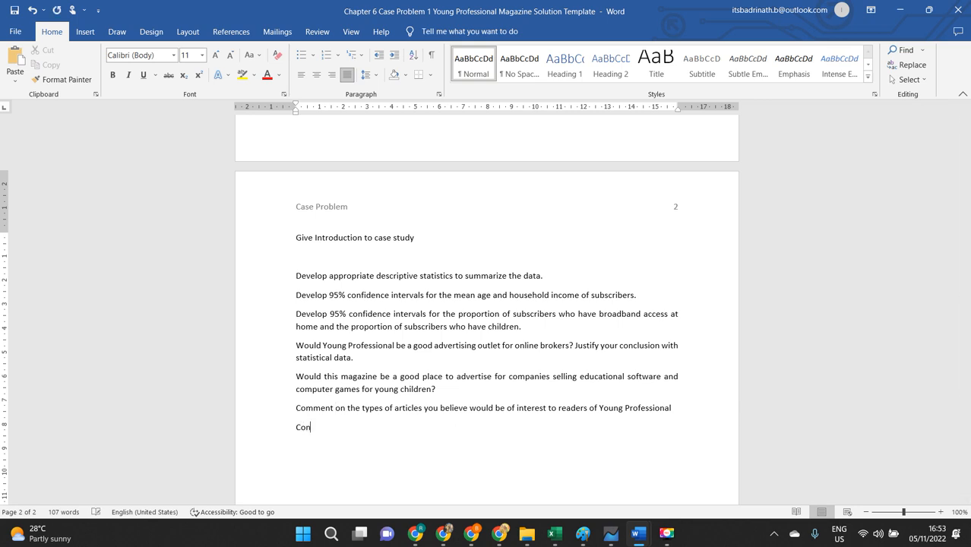
type("clude")
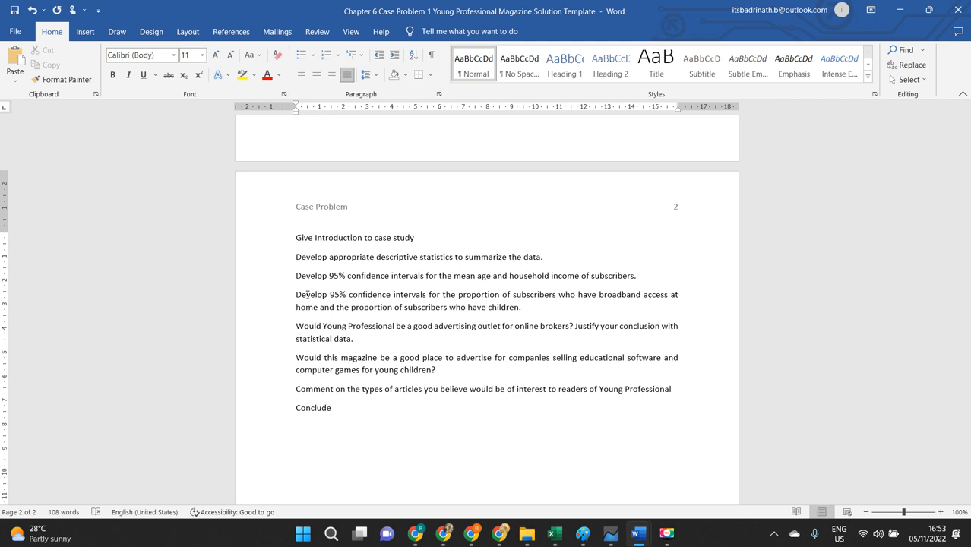
left_click(544, 257)
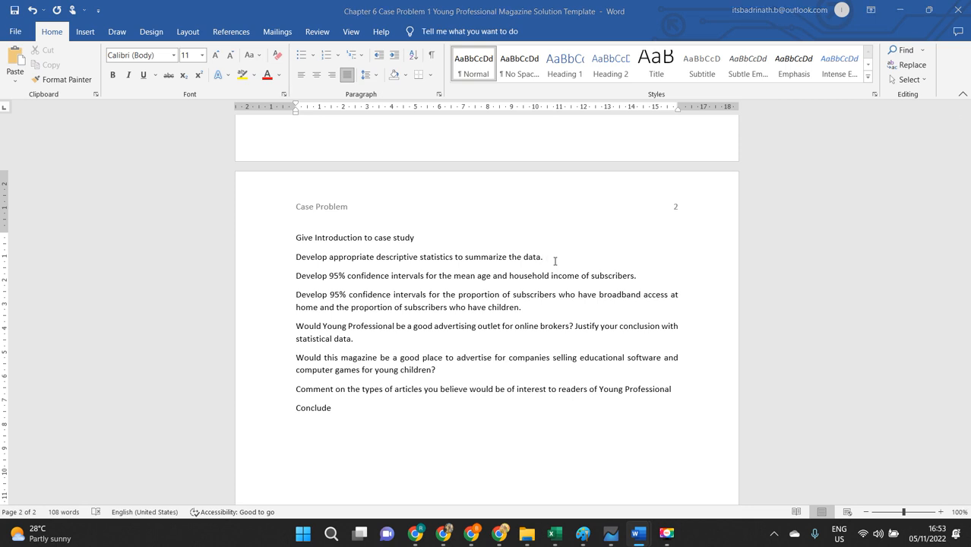
left_click(553, 532)
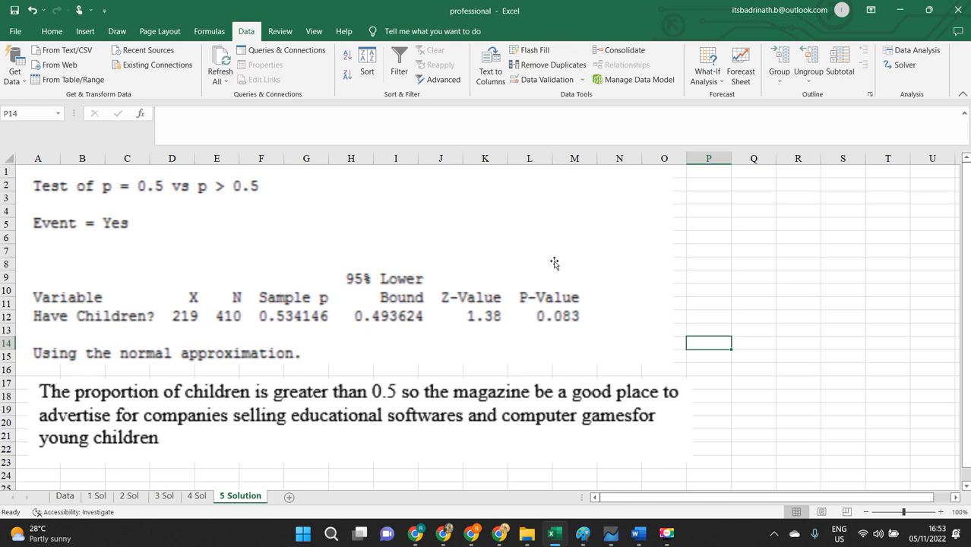
On the 1 Sol sheet, select the survey data and the Age summary statistics with the confidence level row.
left_click(96, 495)
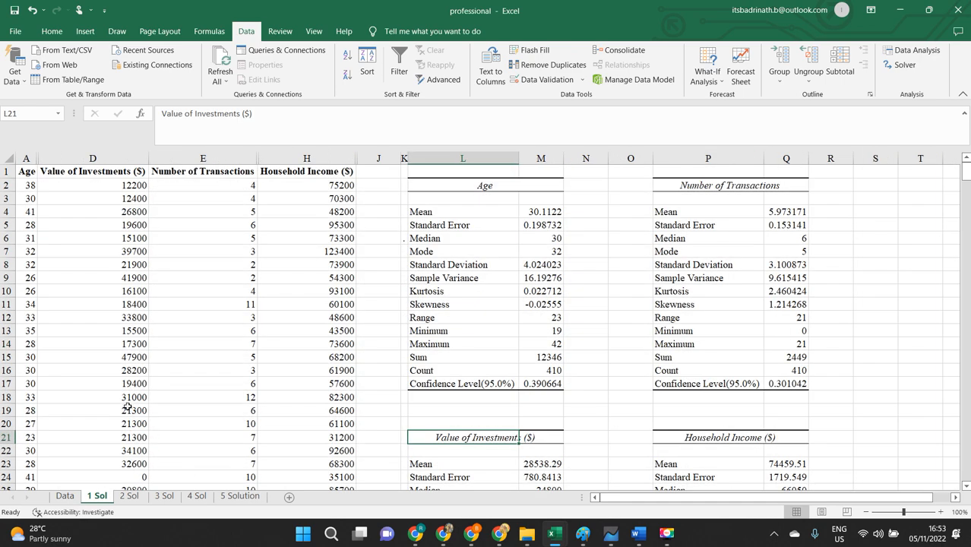
left_click(25, 158)
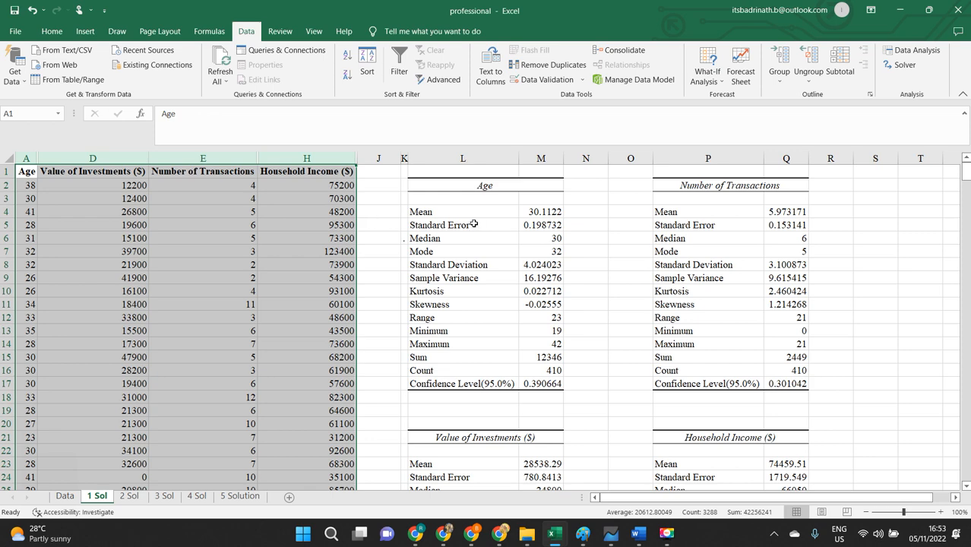
left_click_drag(485, 185, 541, 343)
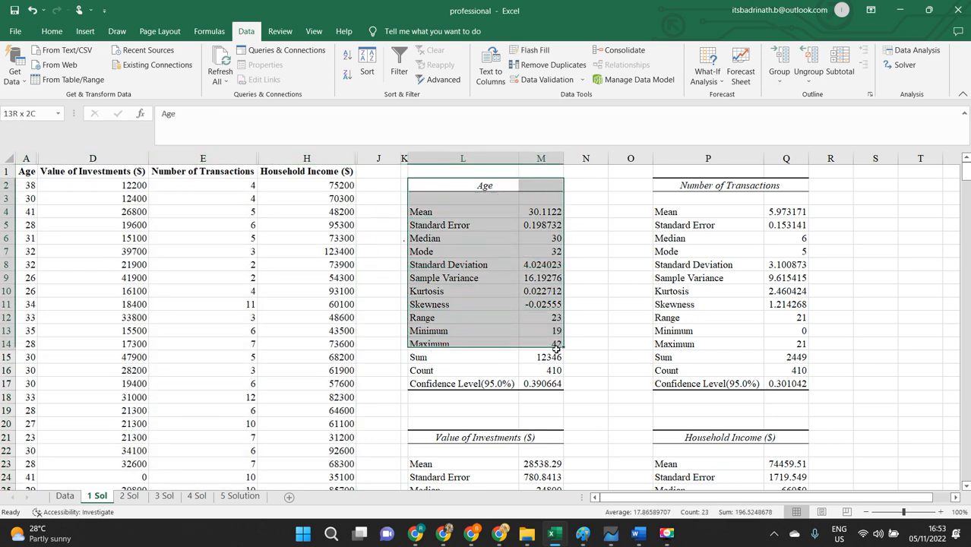
left_click(26, 170)
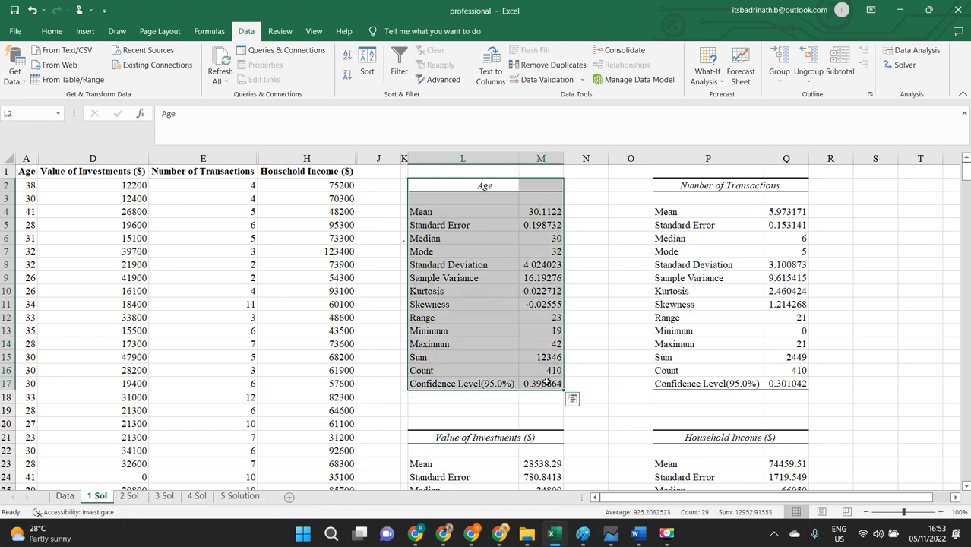
Point out Age's mean, sum and standard error, then the Value of Investments table, and return to the solution workbook.
left_click(462, 211)
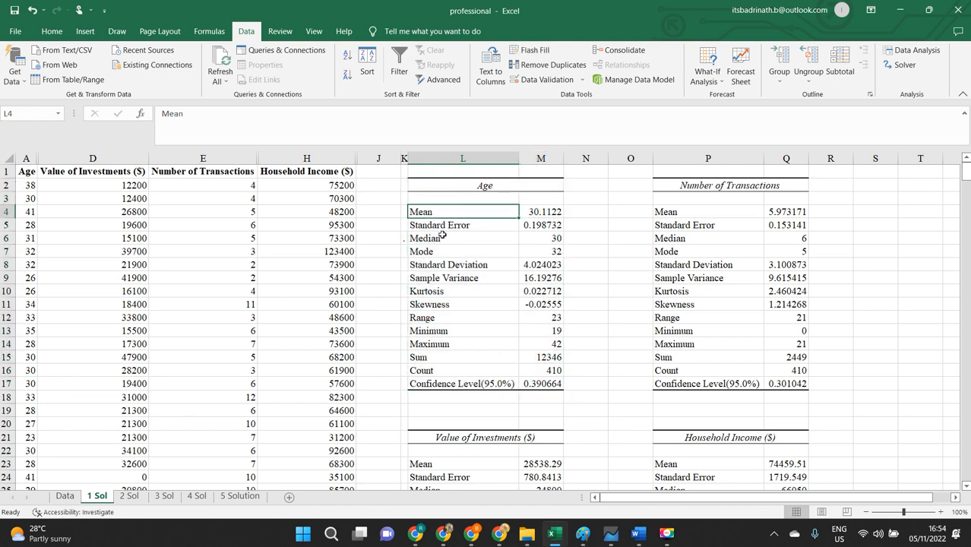
left_click(462, 237)
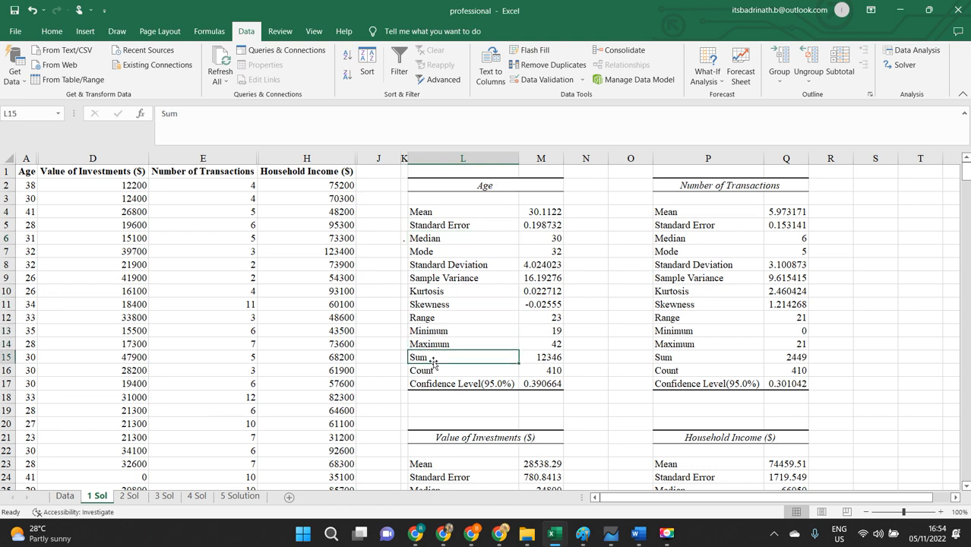
left_click(462, 225)
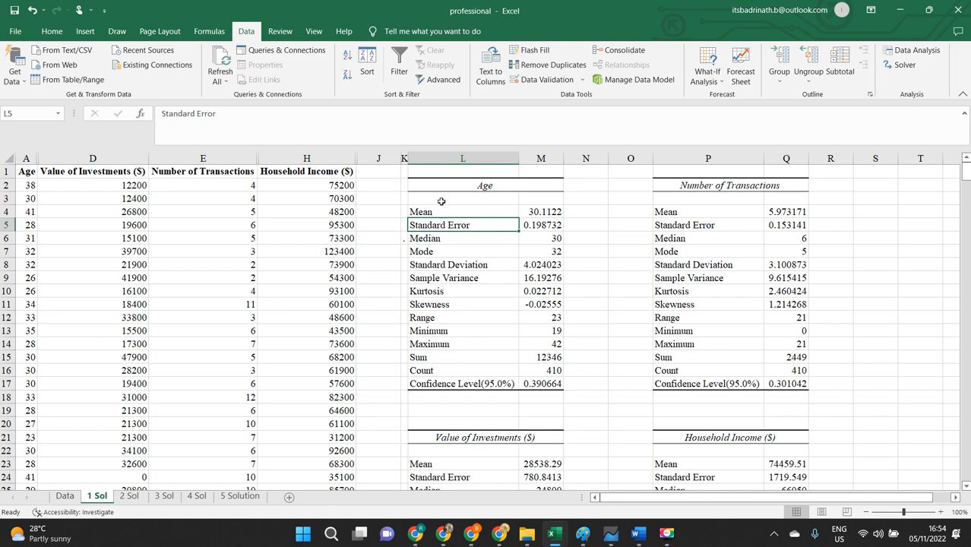
mouse_move(508, 250)
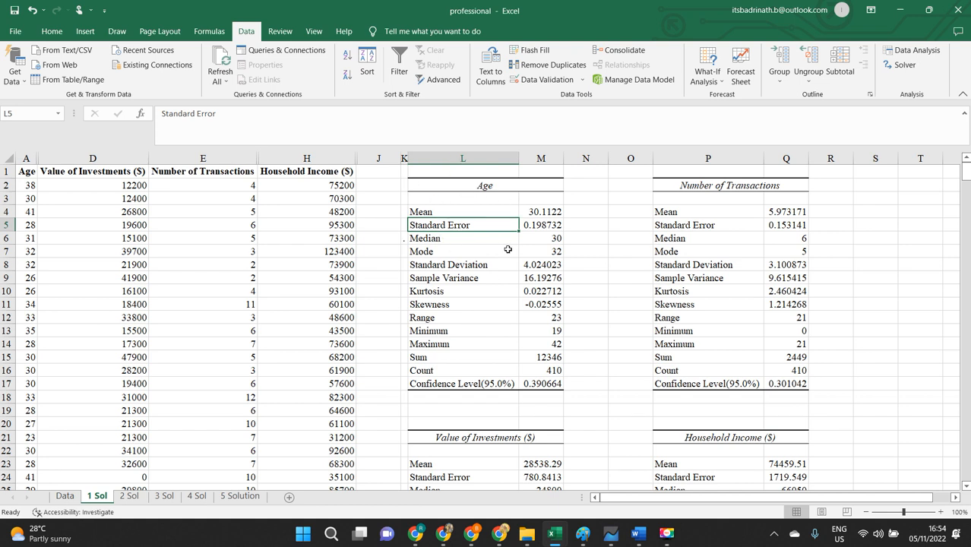
left_click(462, 211)
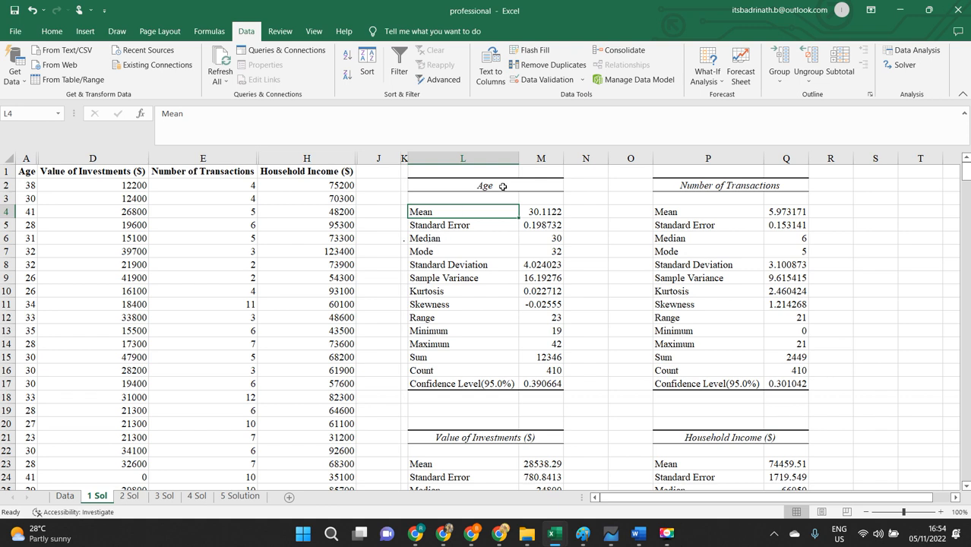
mouse_move(439, 237)
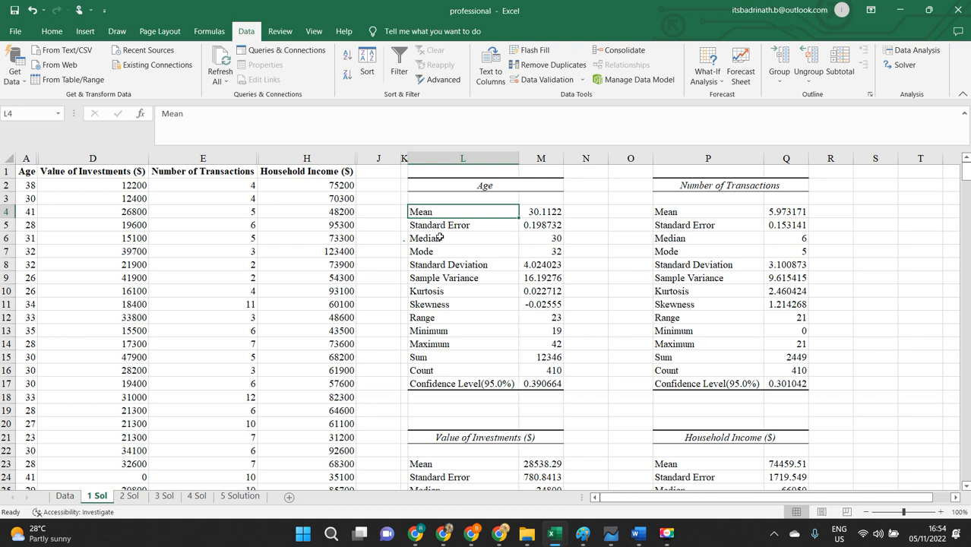
mouse_move(432, 331)
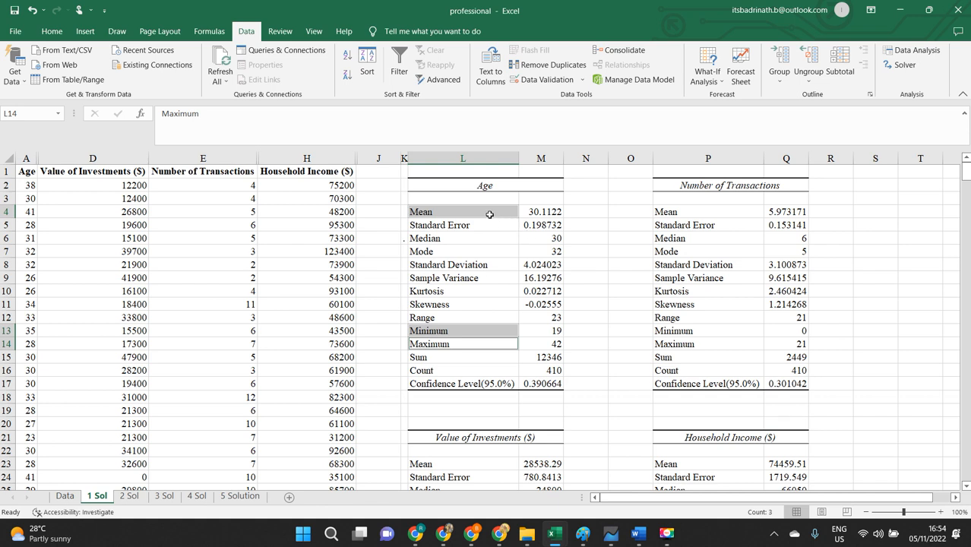
mouse_move(498, 182)
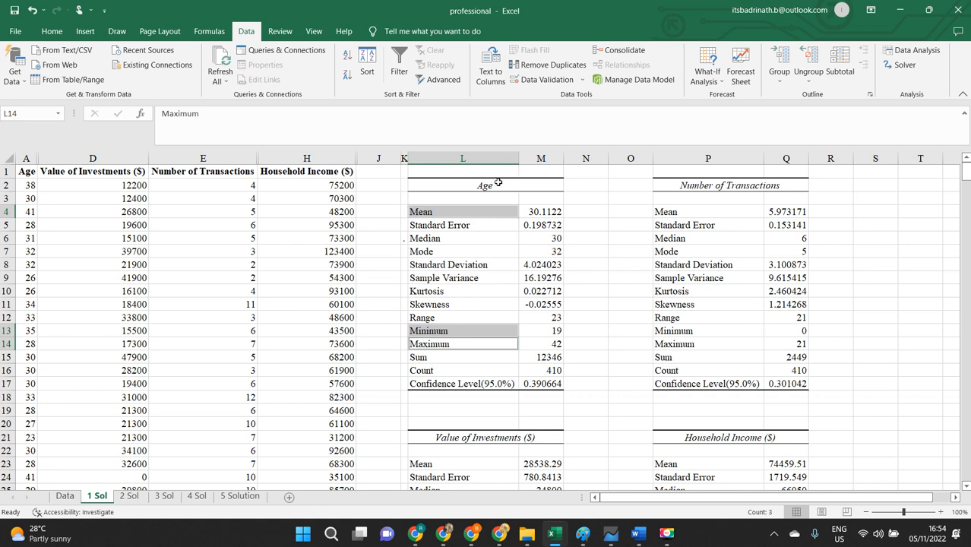
left_click(462, 185)
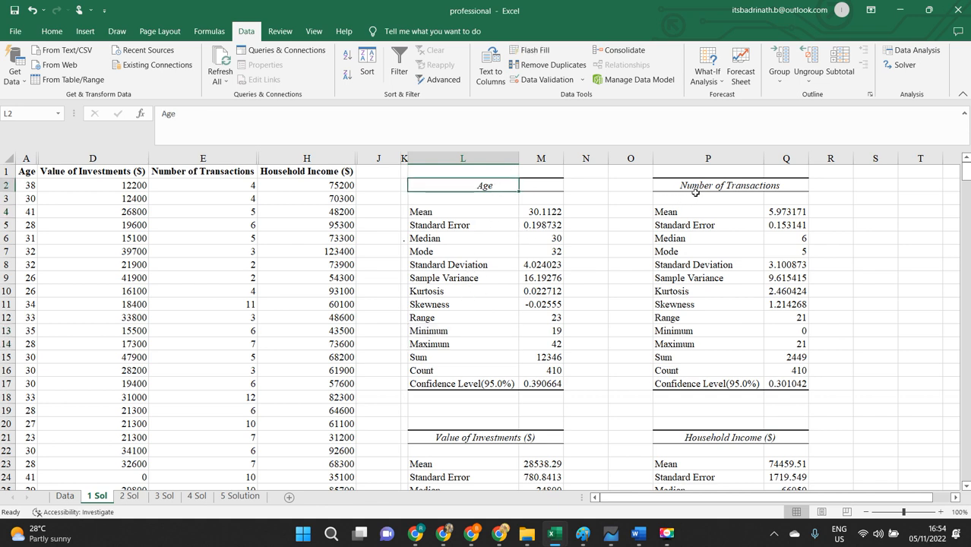
left_click(542, 437)
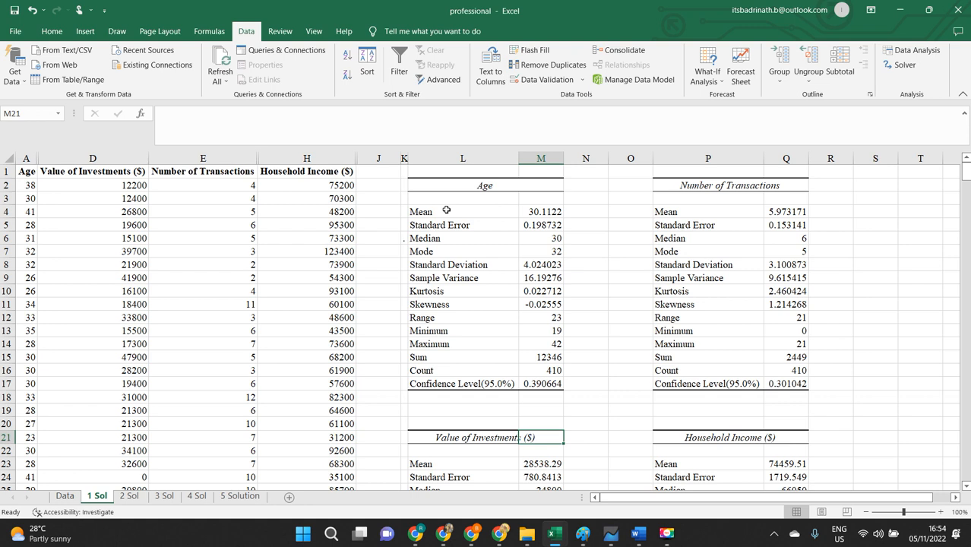
mouse_move(493, 191)
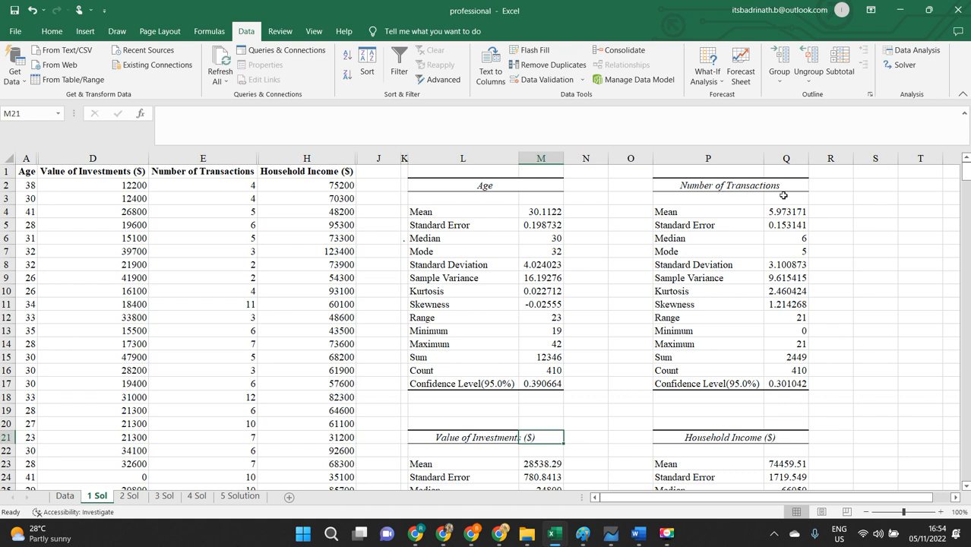
mouse_move(326, 298)
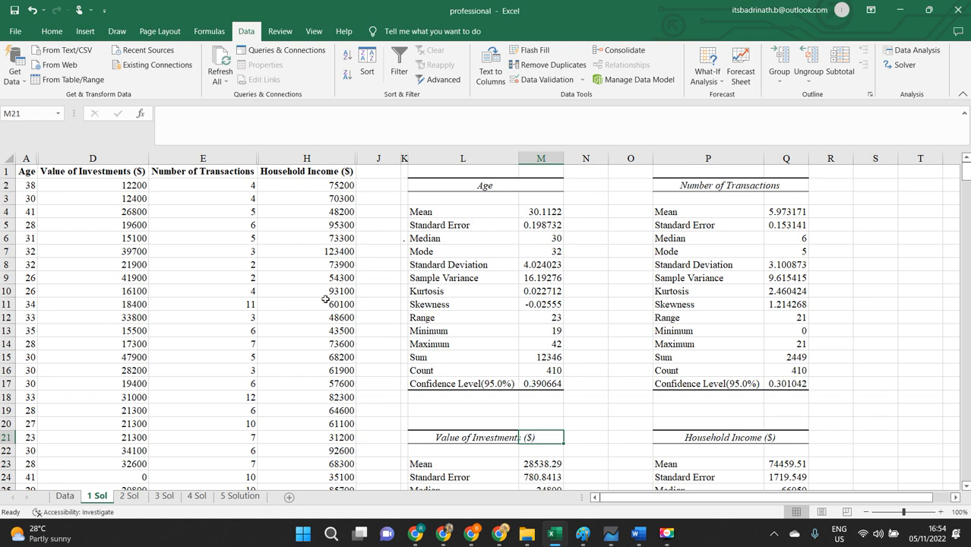
mouse_move(605, 361)
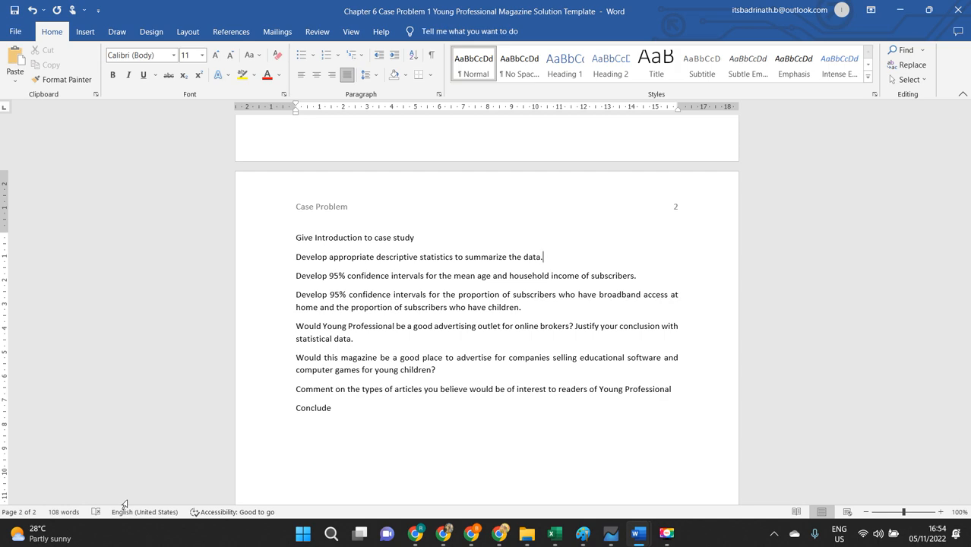
key("alt+tab")
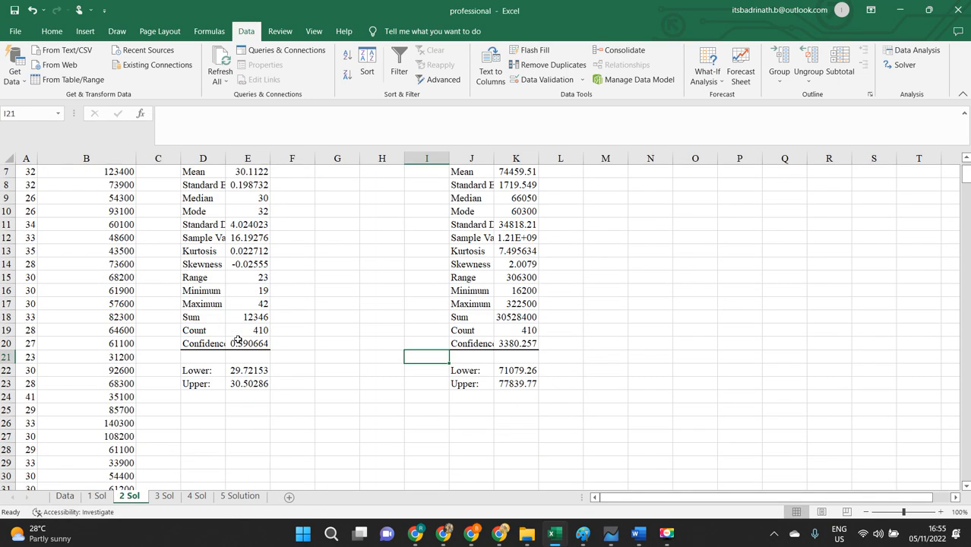
Highlight the 95% lower and upper limits for mean age, about 29.72 to 30.50.
left_click_drag(204, 371, 248, 383)
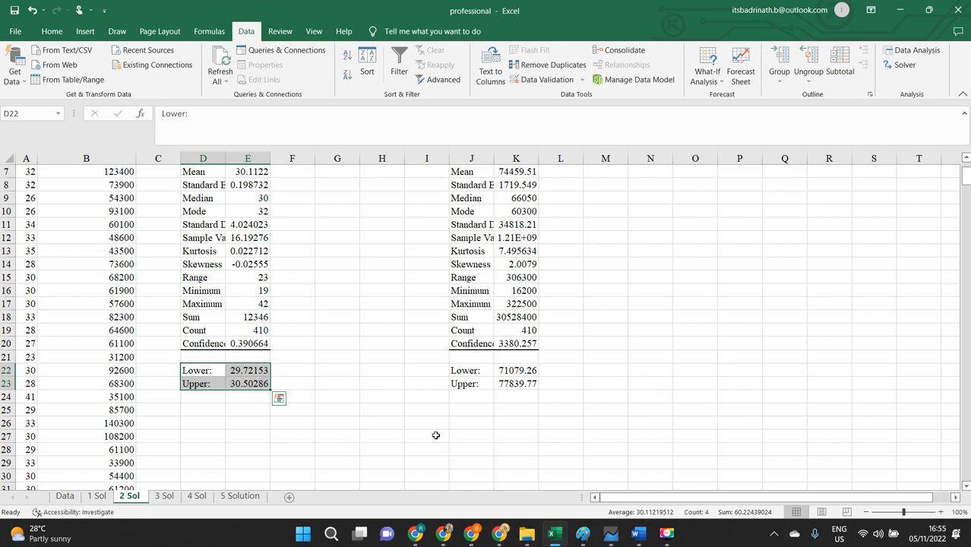
scroll("down", 3)
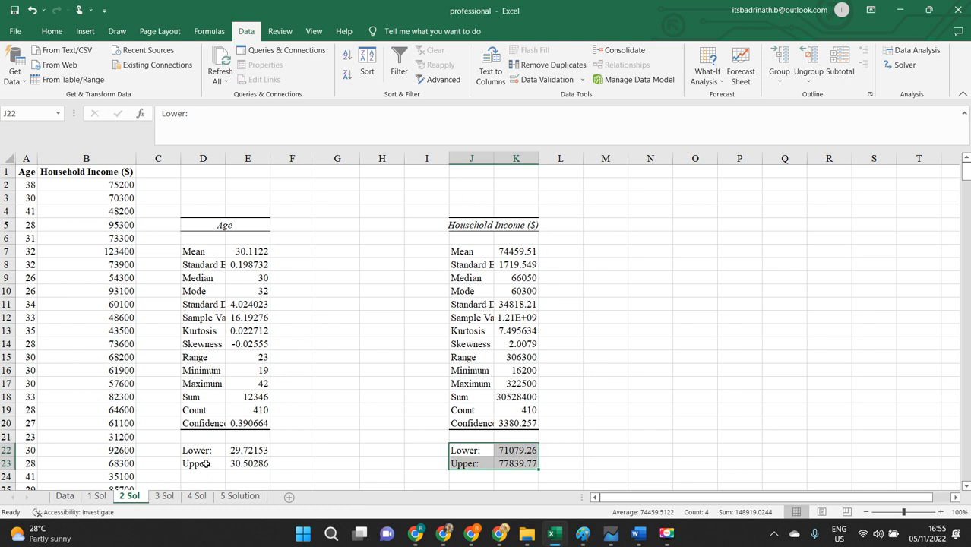
mouse_move(206, 463)
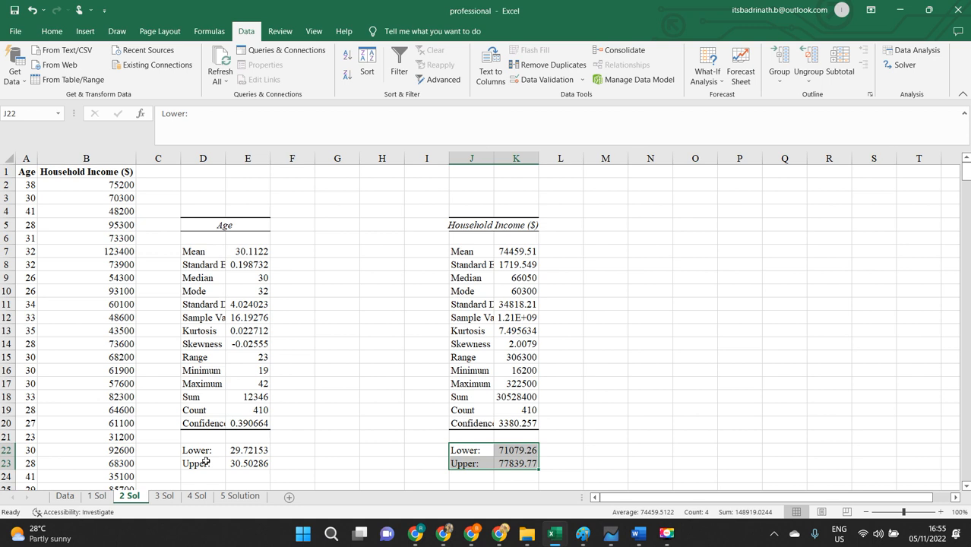
mouse_move(173, 459)
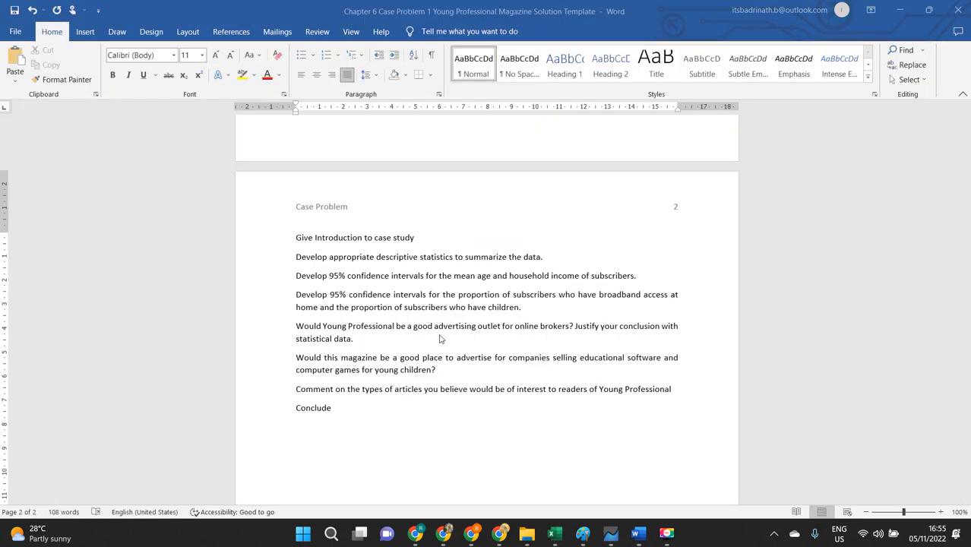
mouse_move(413, 290)
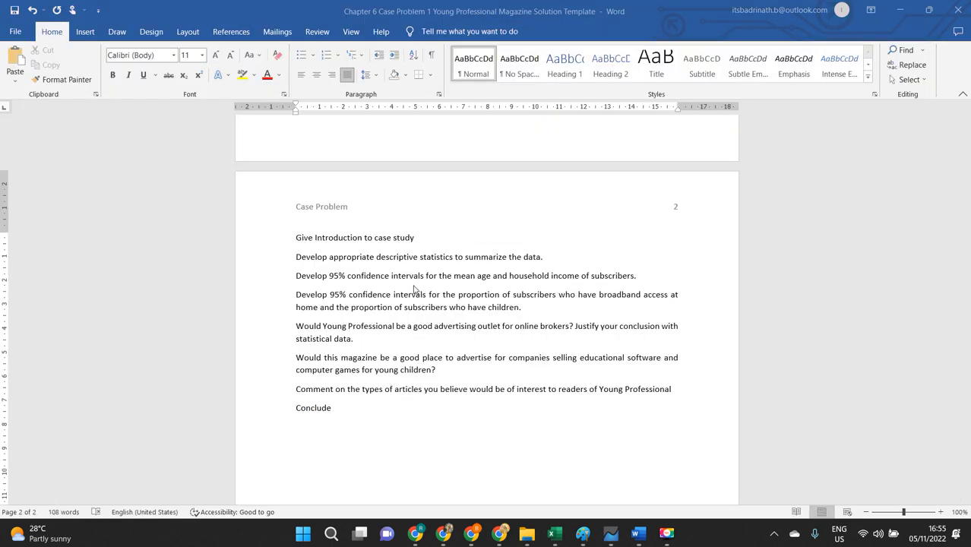
mouse_move(407, 288)
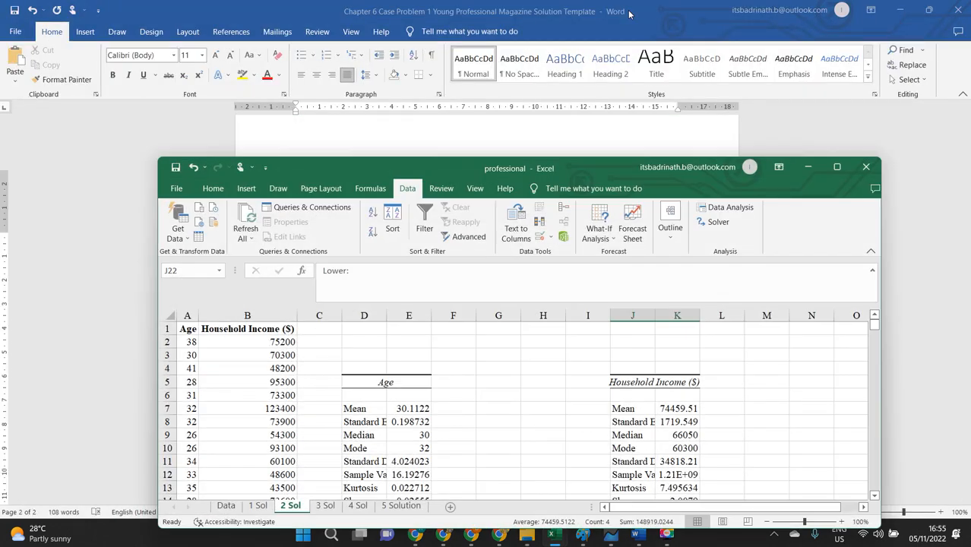
Maximize the Excel workbook window to fill the screen.
left_click(225, 504)
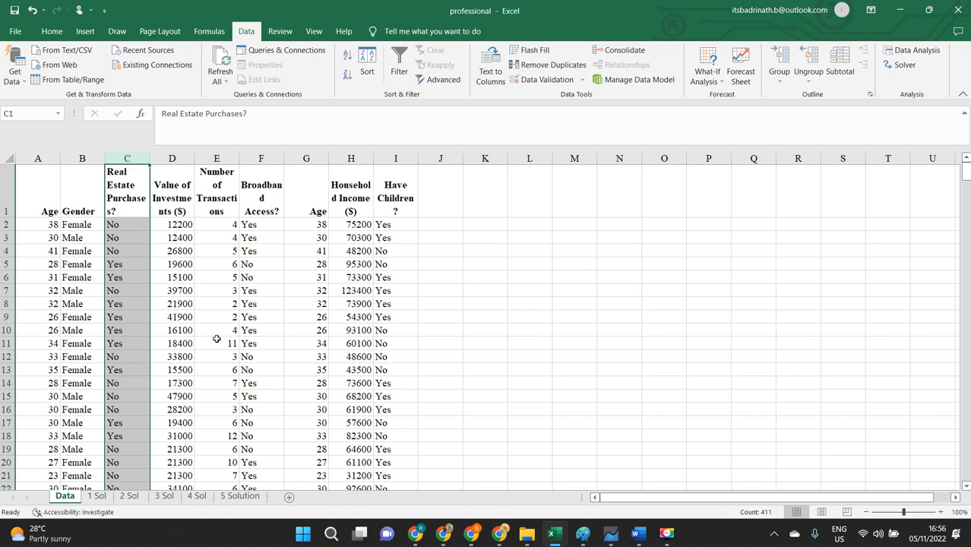
mouse_move(164, 391)
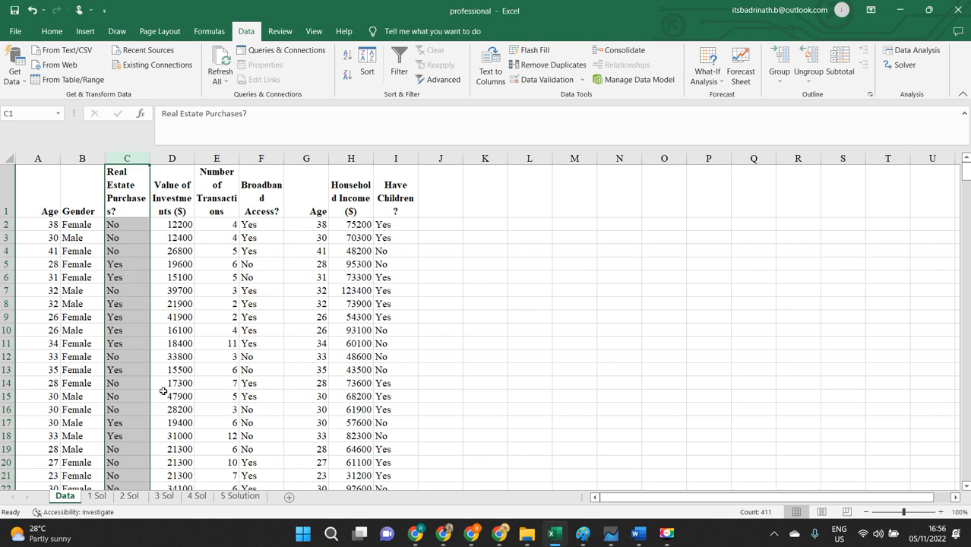
mouse_move(137, 517)
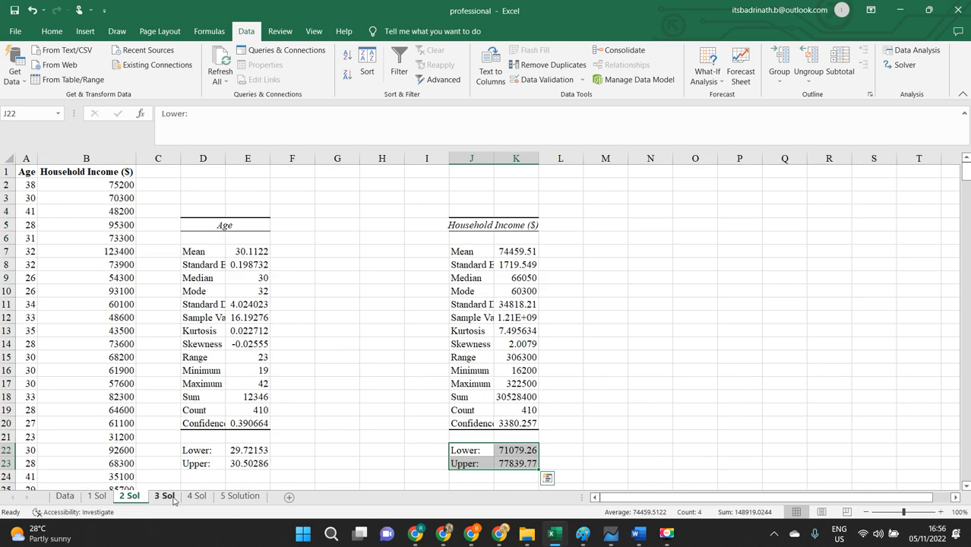
On the 3 Sol sheet, inspect the COUNTIF count, total sample size and sample proportion formulas.
left_click(164, 496)
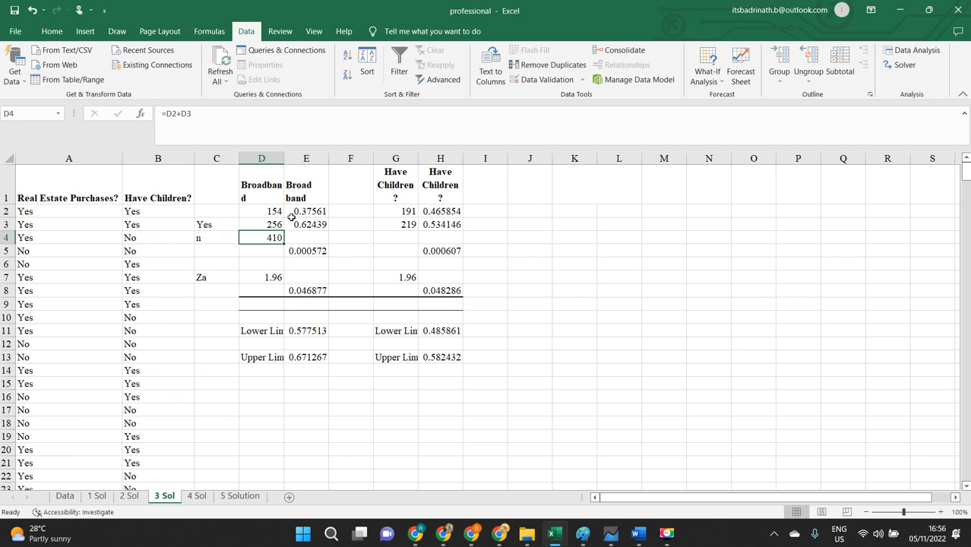
left_click(262, 211)
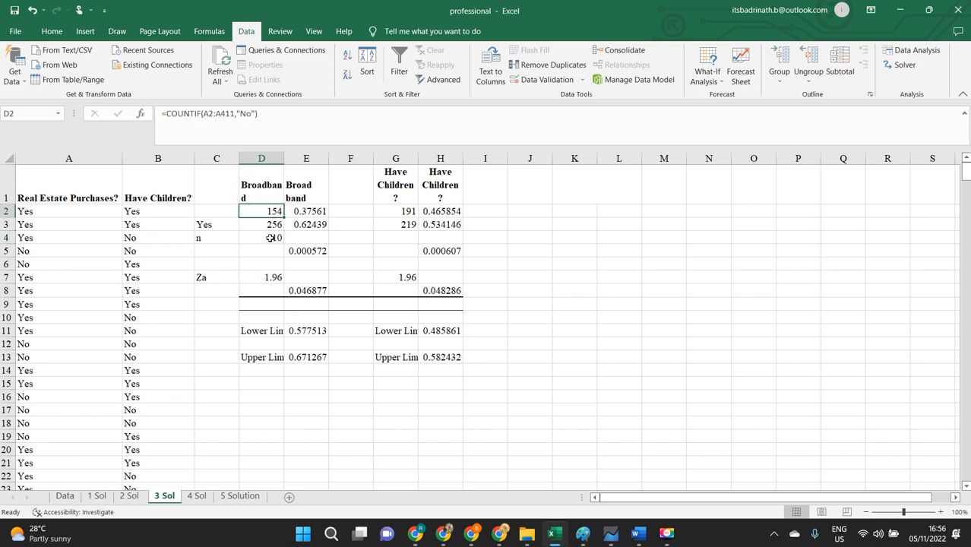
left_click(261, 237)
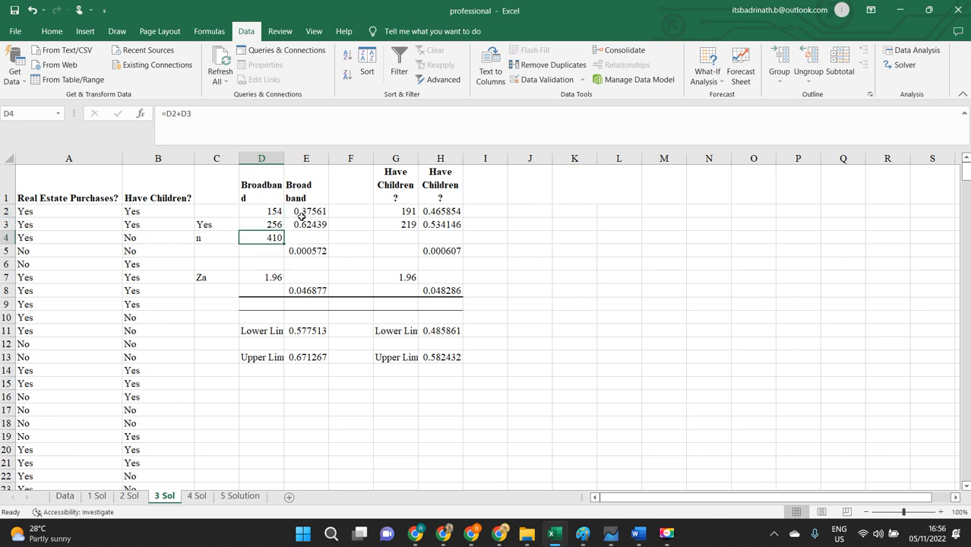
left_click(307, 225)
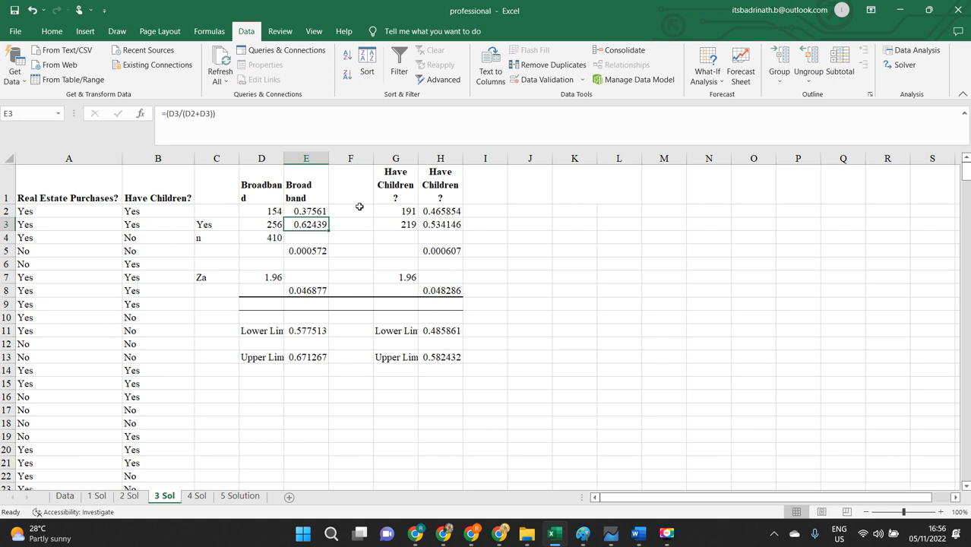
mouse_move(338, 296)
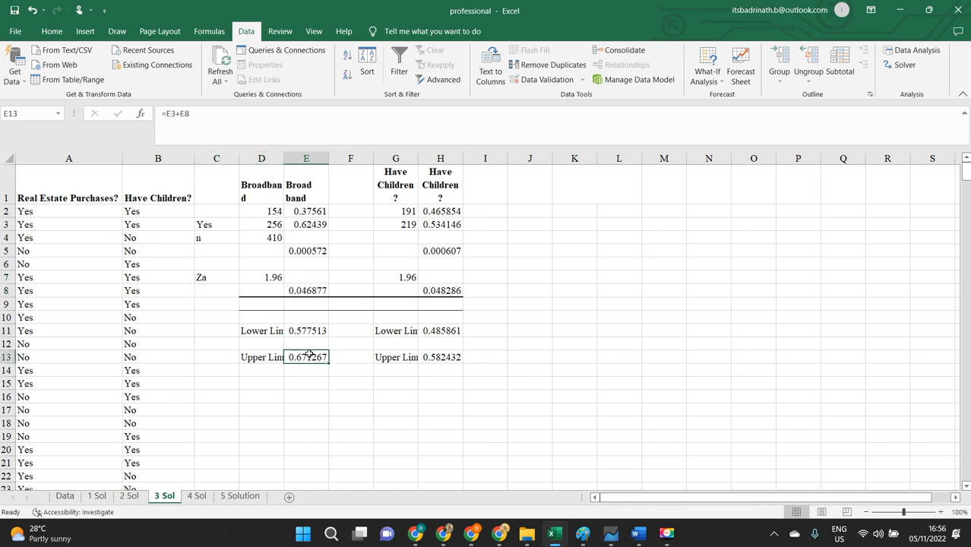
mouse_move(307, 357)
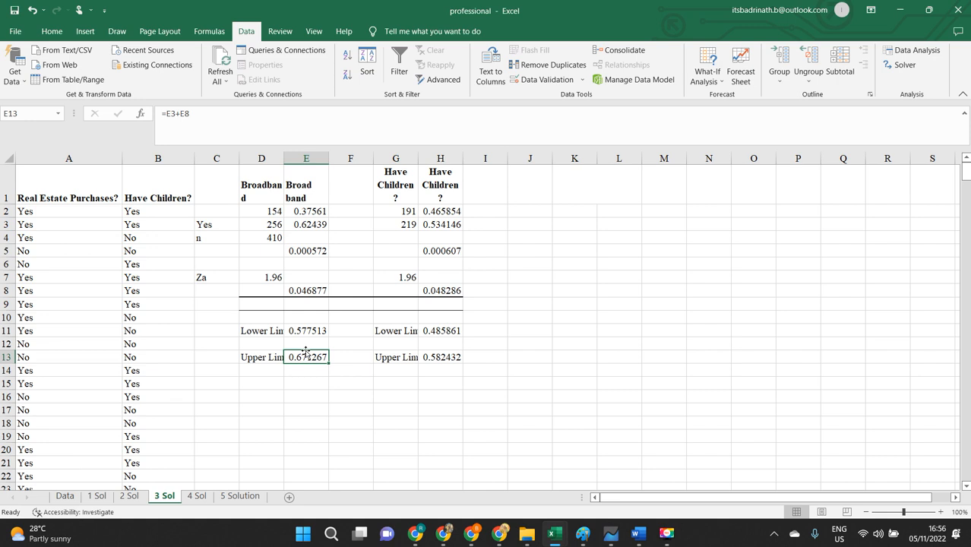
mouse_move(149, 140)
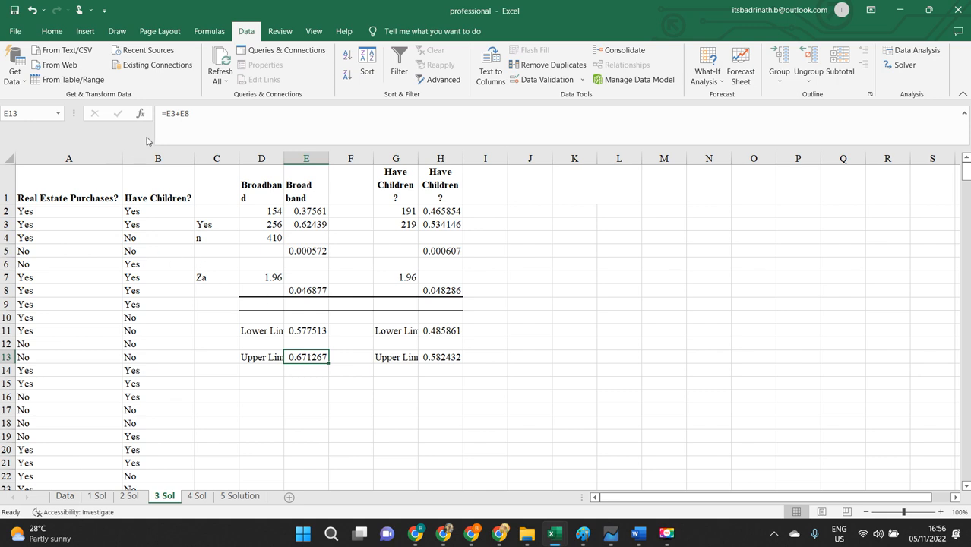
Select the broadband limits 0.578–0.671 and return to the Word report's question list.
left_click(68, 158)
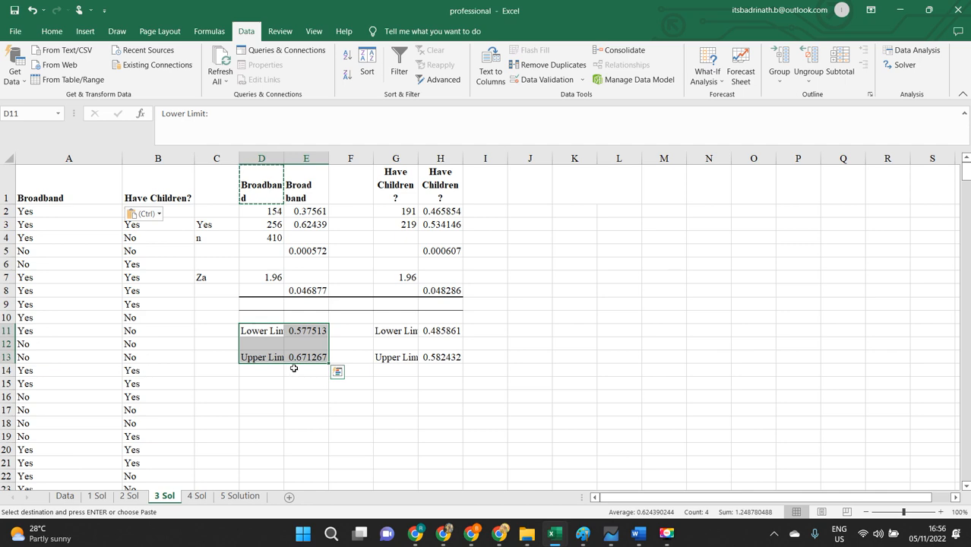
left_click(198, 495)
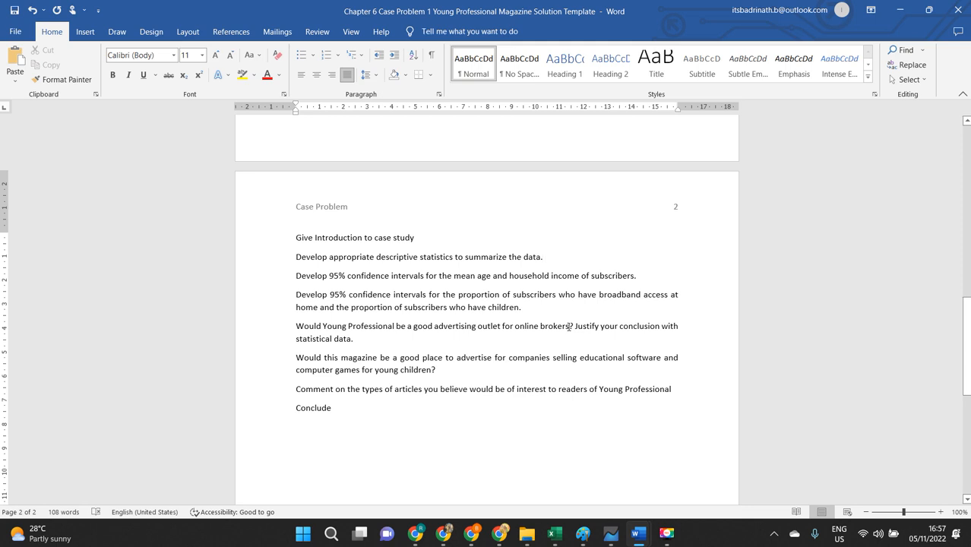
mouse_move(516, 352)
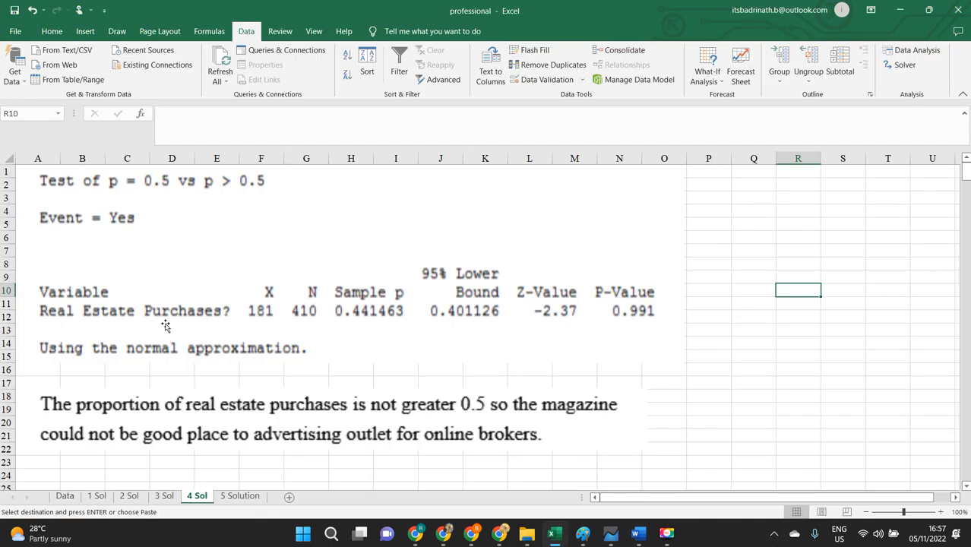
mouse_move(288, 341)
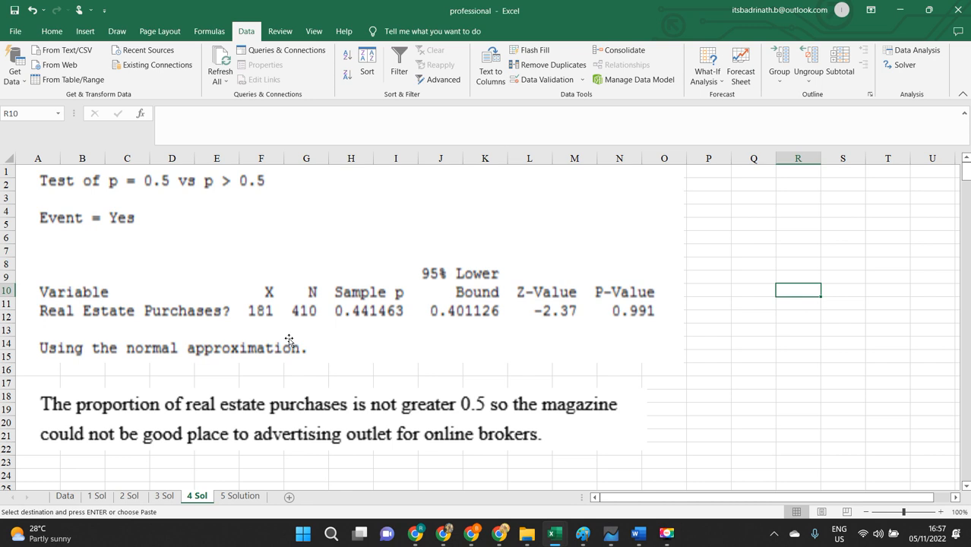
mouse_move(581, 297)
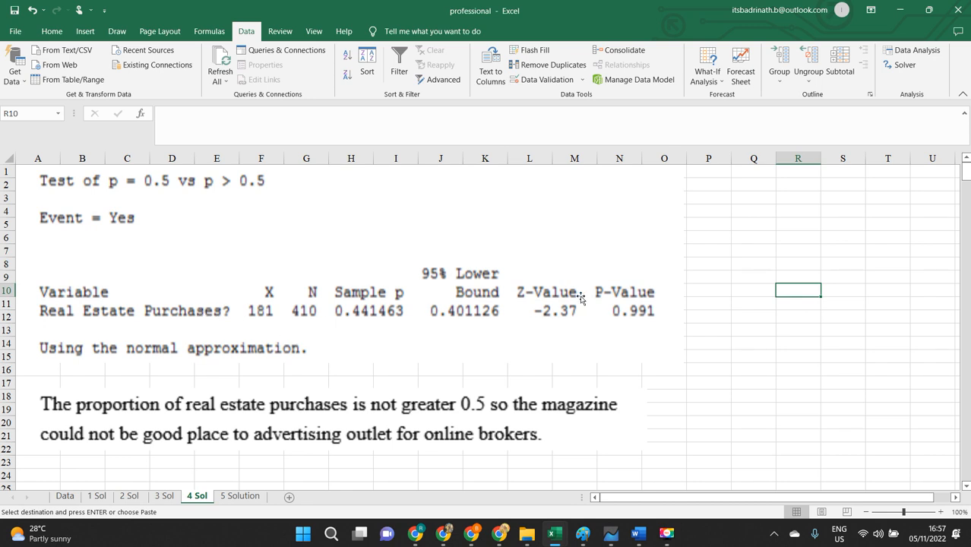
mouse_move(602, 296)
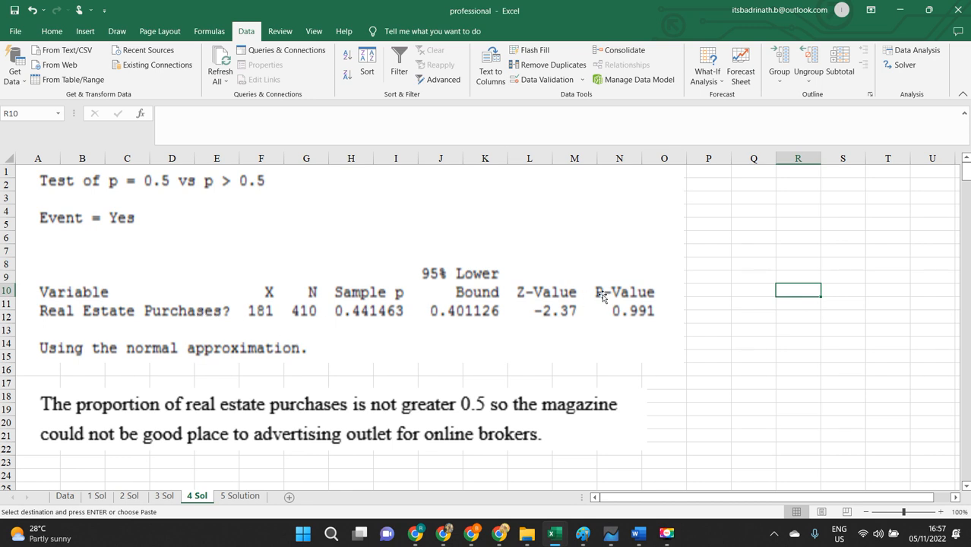
mouse_move(629, 295)
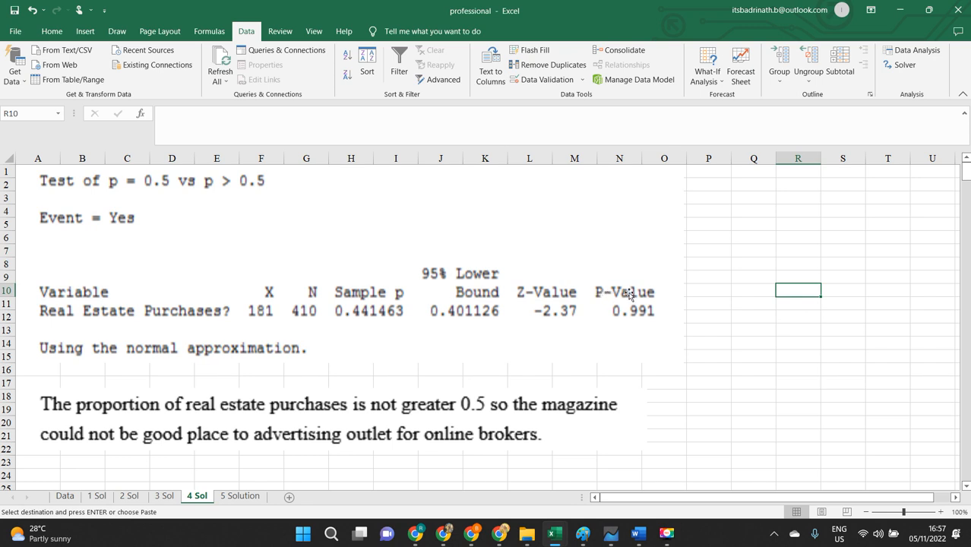
mouse_move(231, 422)
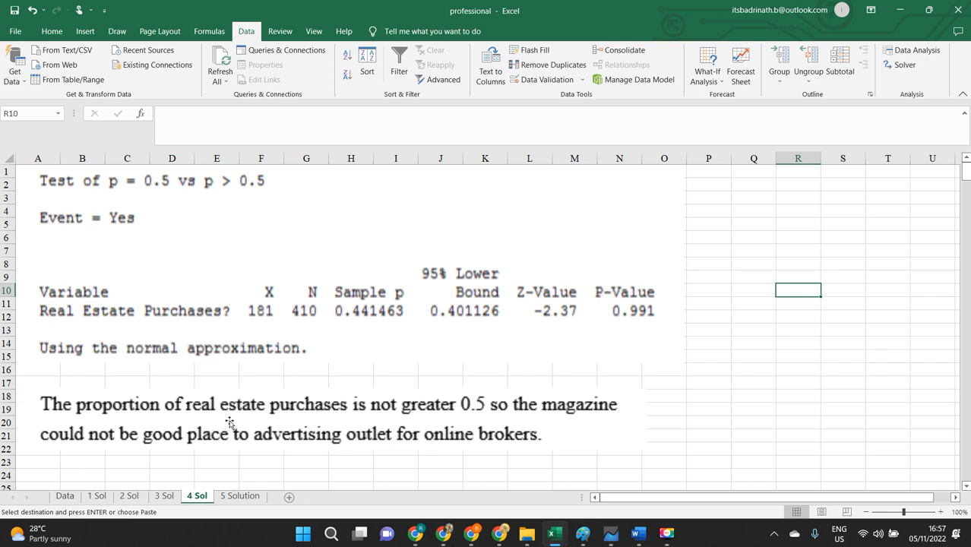
mouse_move(252, 405)
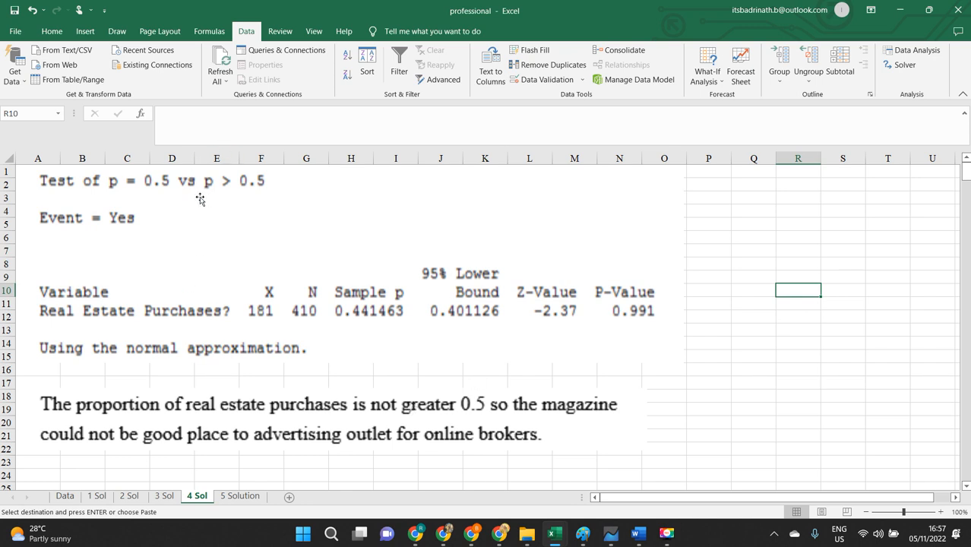
mouse_move(475, 421)
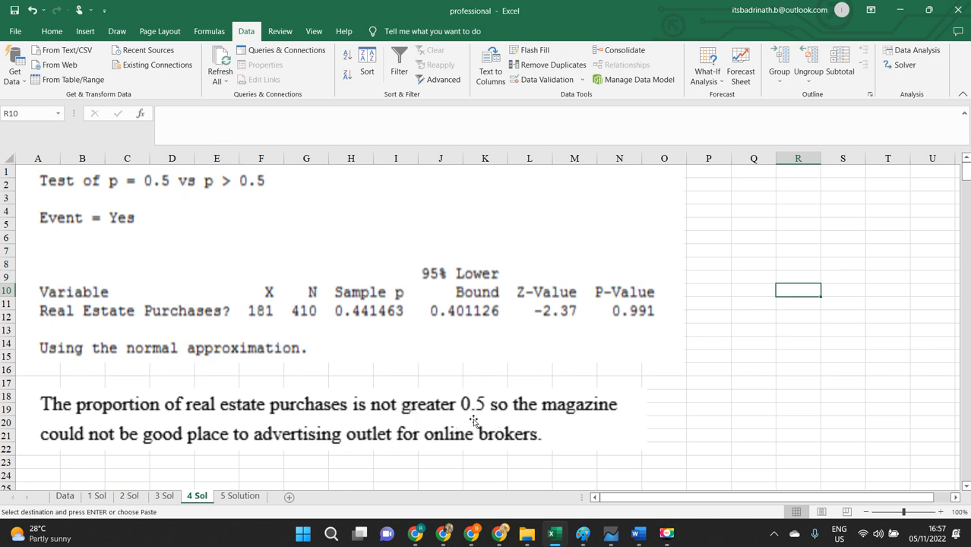
mouse_move(471, 415)
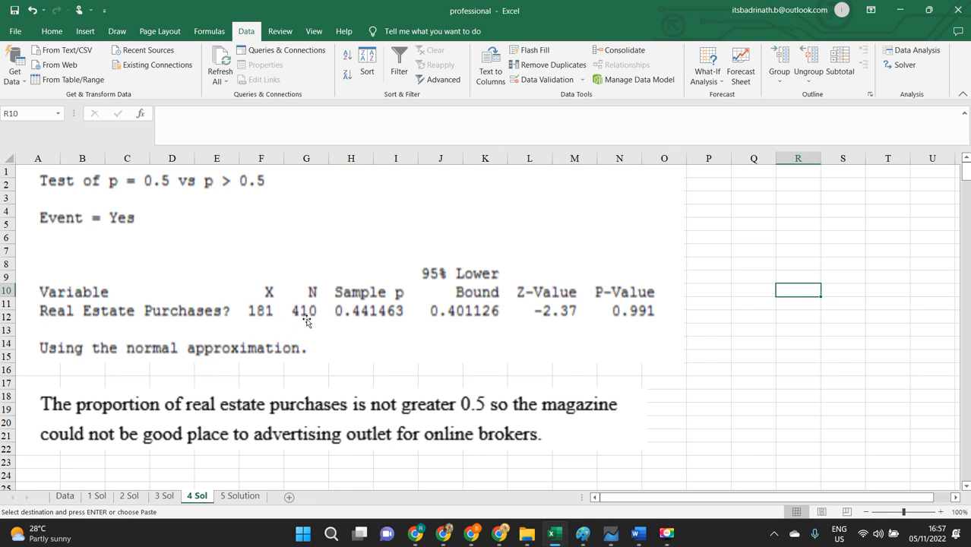
mouse_move(545, 313)
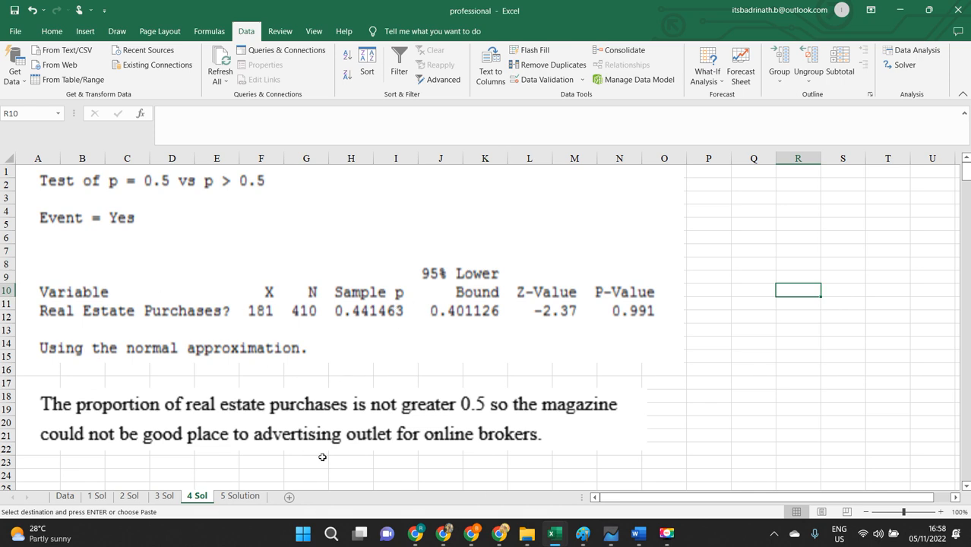
mouse_move(340, 411)
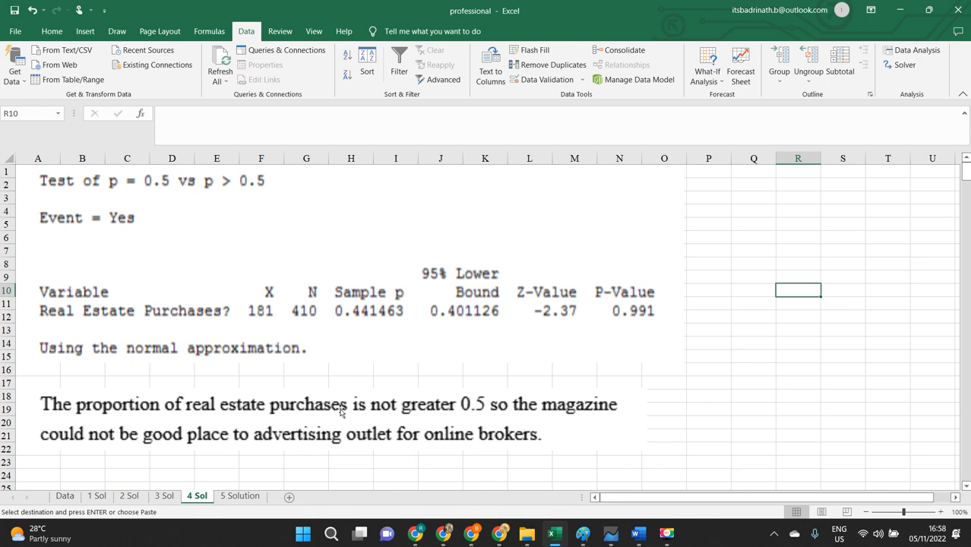
After reviewing the 4 Sol real estate test (p-value 0.991), switch back to the Word report.
left_click(639, 532)
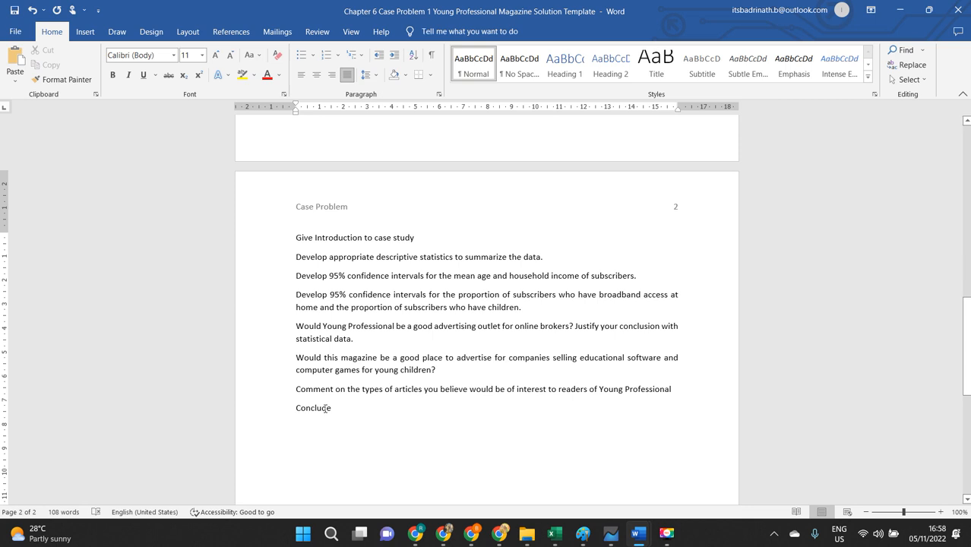
Point to the online brokers question in the Word case document.
left_click(569, 325)
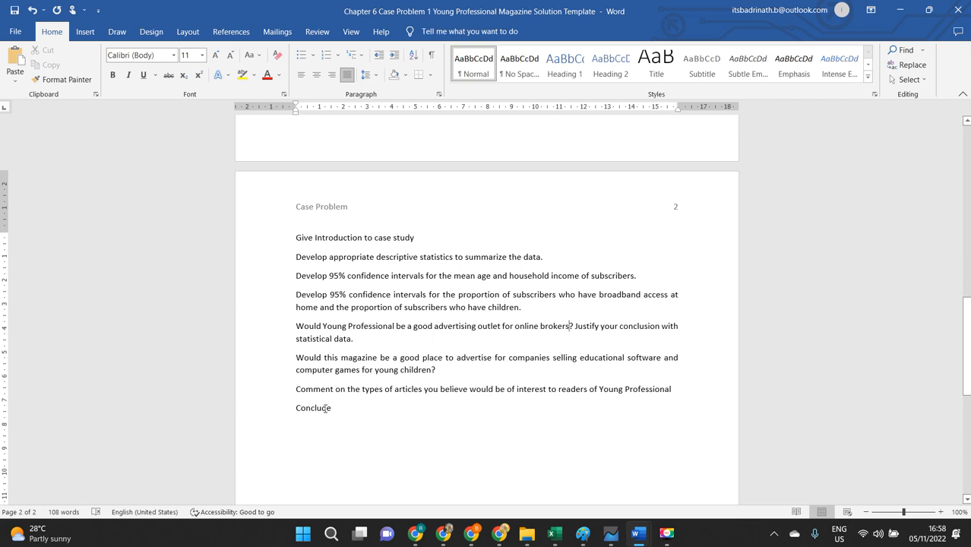
mouse_move(314, 365)
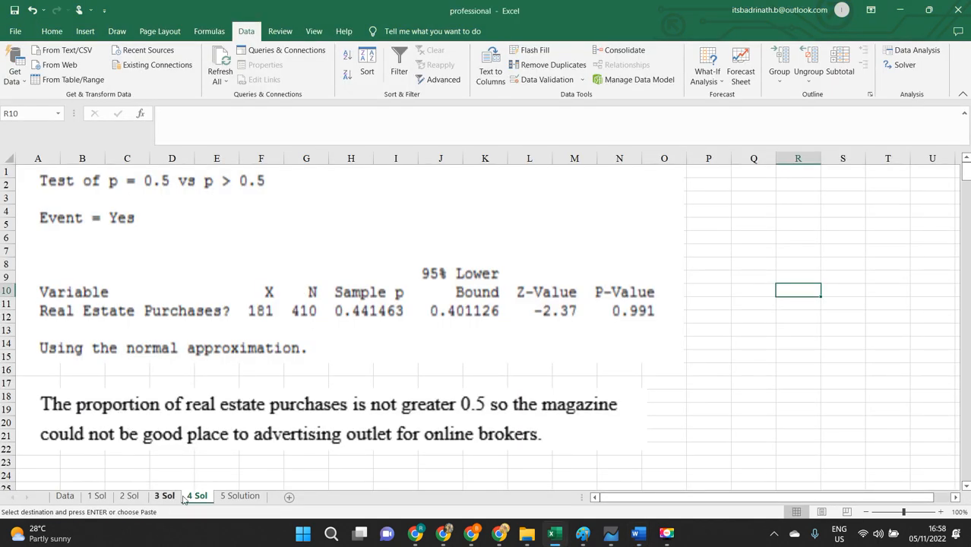
Bring up the 5 Solution sheet with the children proportion test, p-value 0.083.
left_click(240, 495)
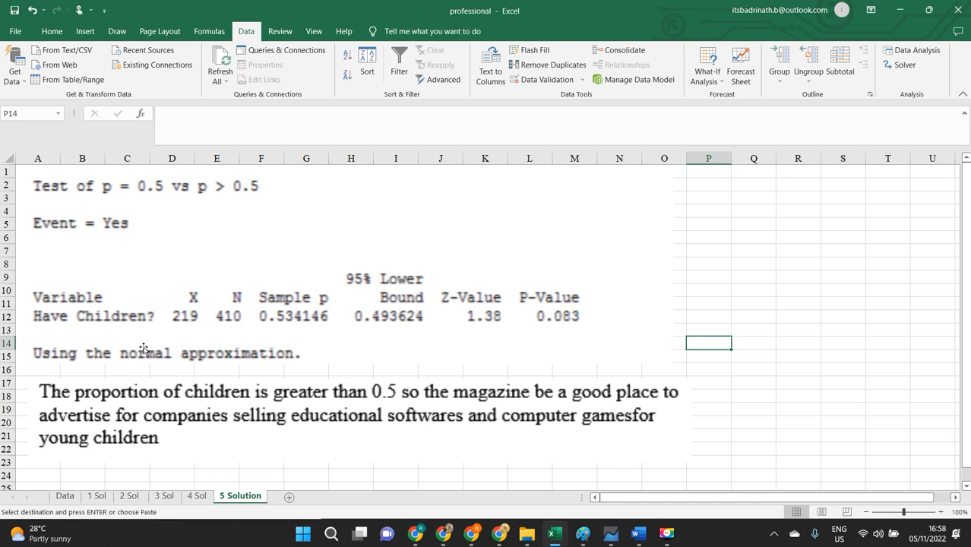
mouse_move(163, 197)
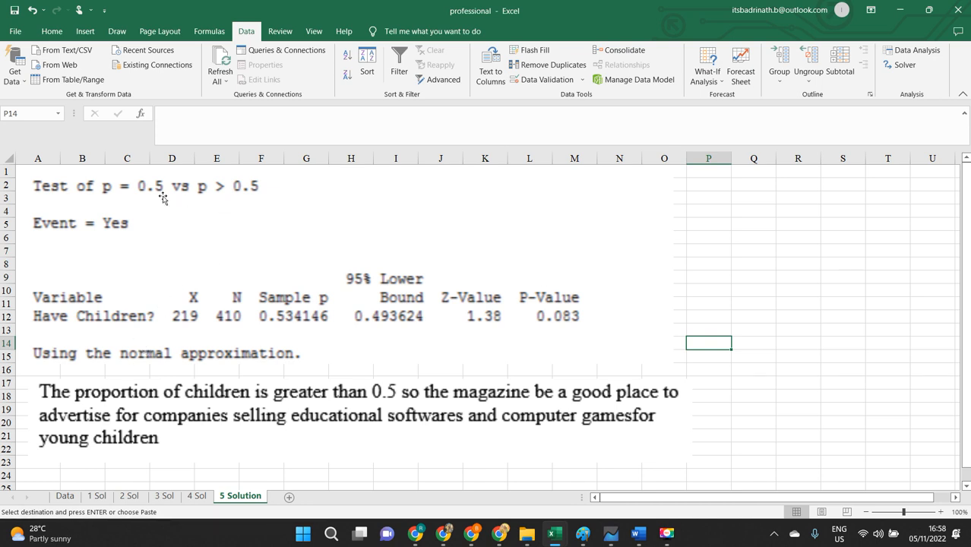
mouse_move(248, 194)
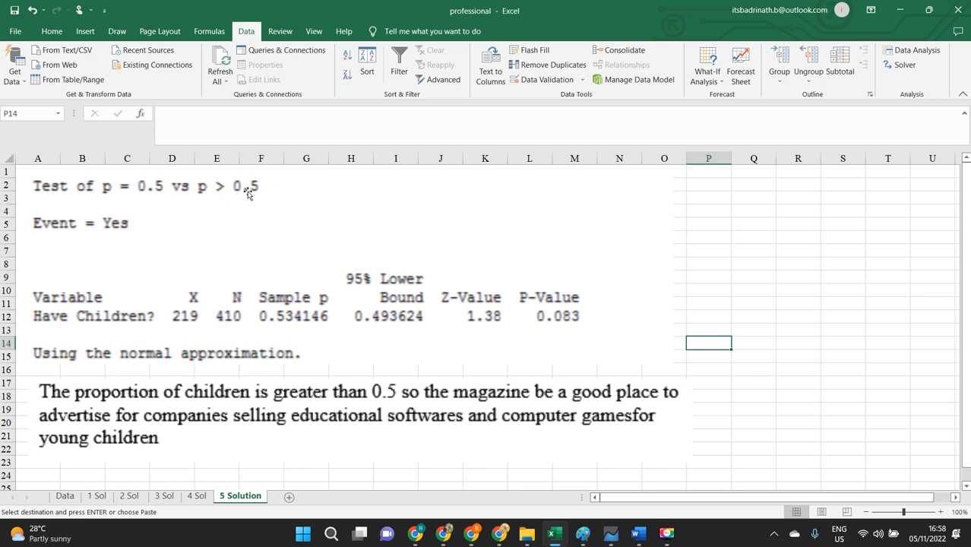
mouse_move(244, 185)
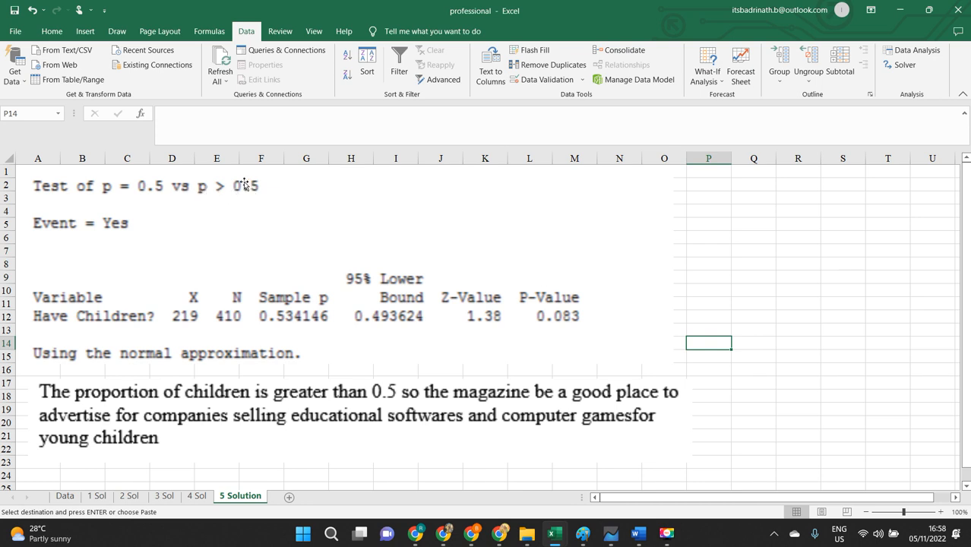
mouse_move(231, 188)
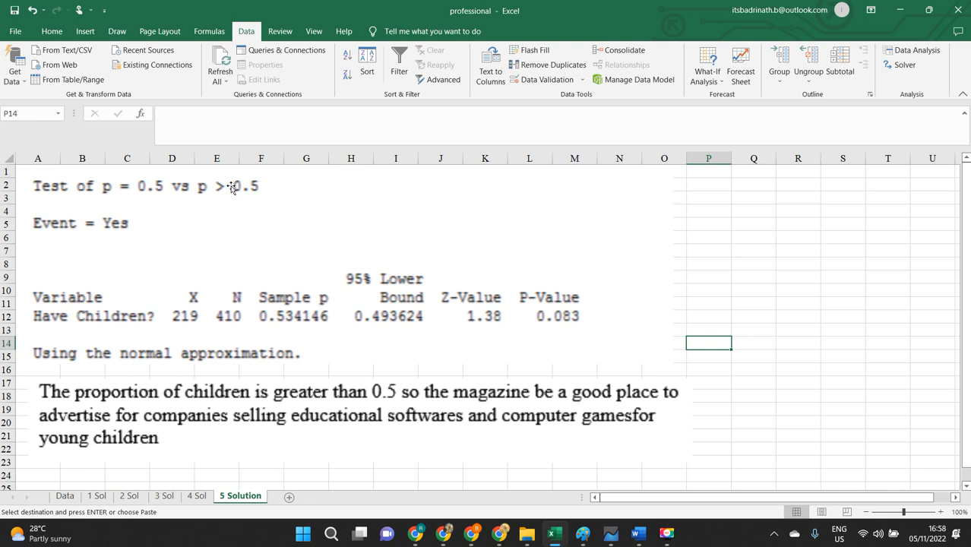
mouse_move(225, 200)
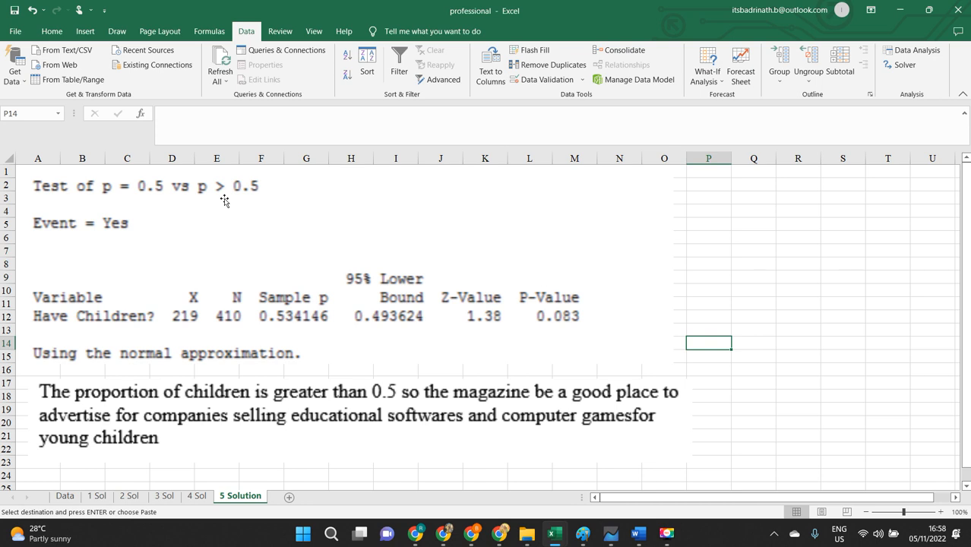
mouse_move(81, 383)
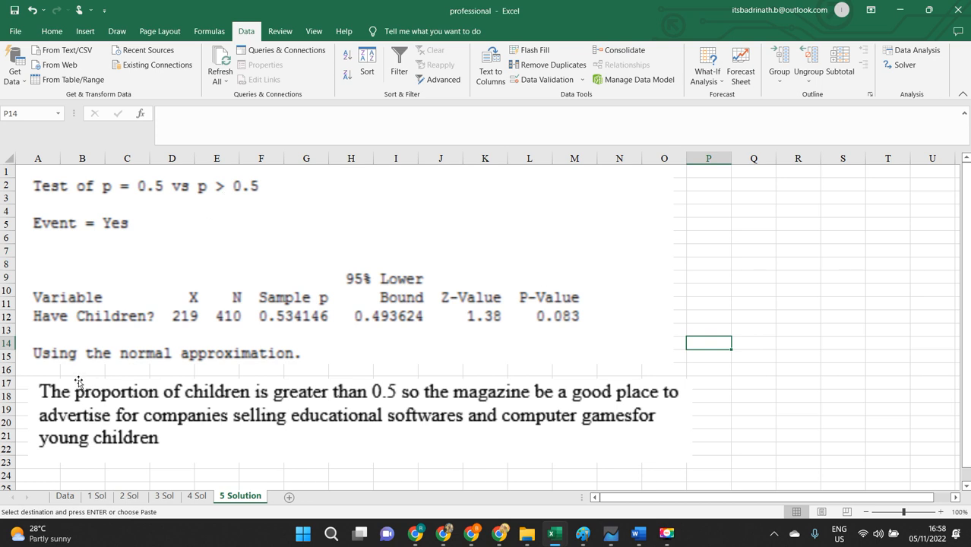
mouse_move(12, 422)
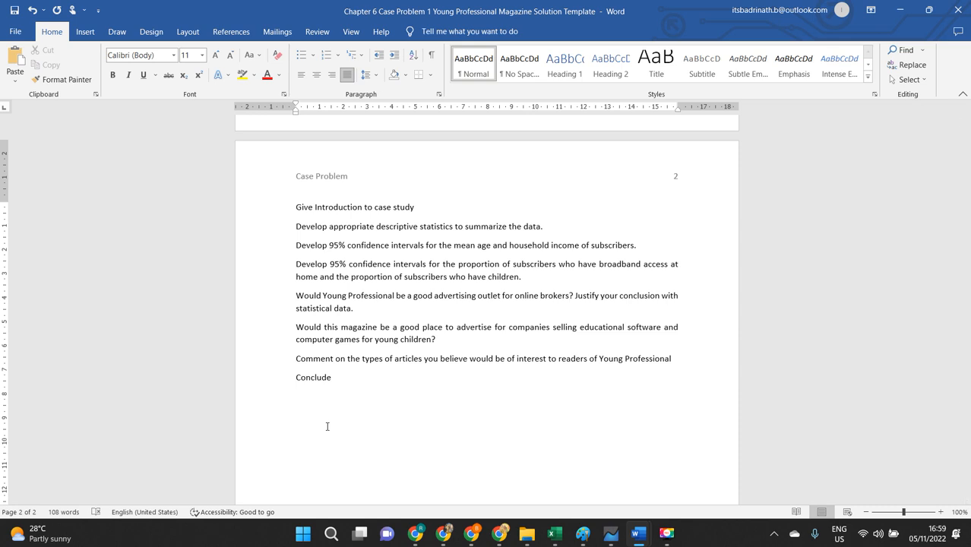
key("alt+tab")
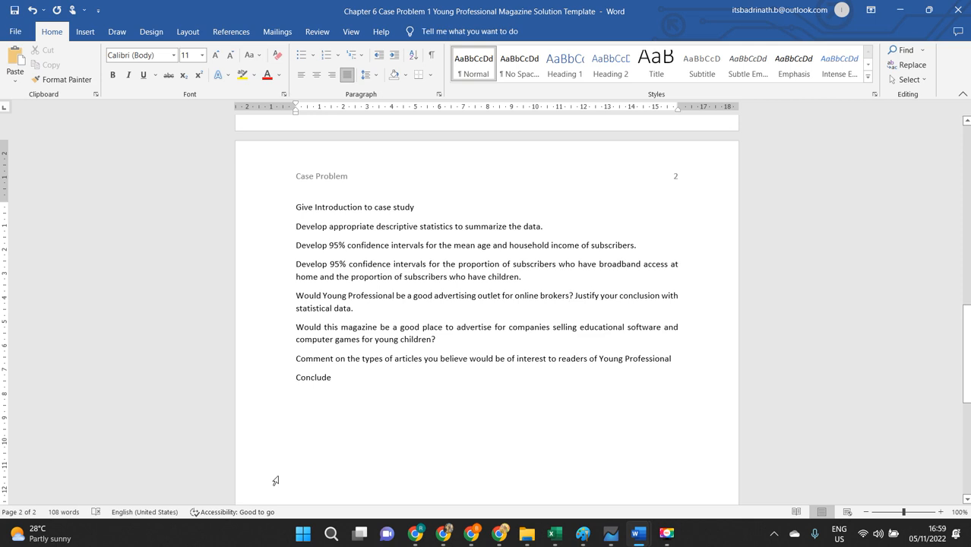
mouse_move(255, 498)
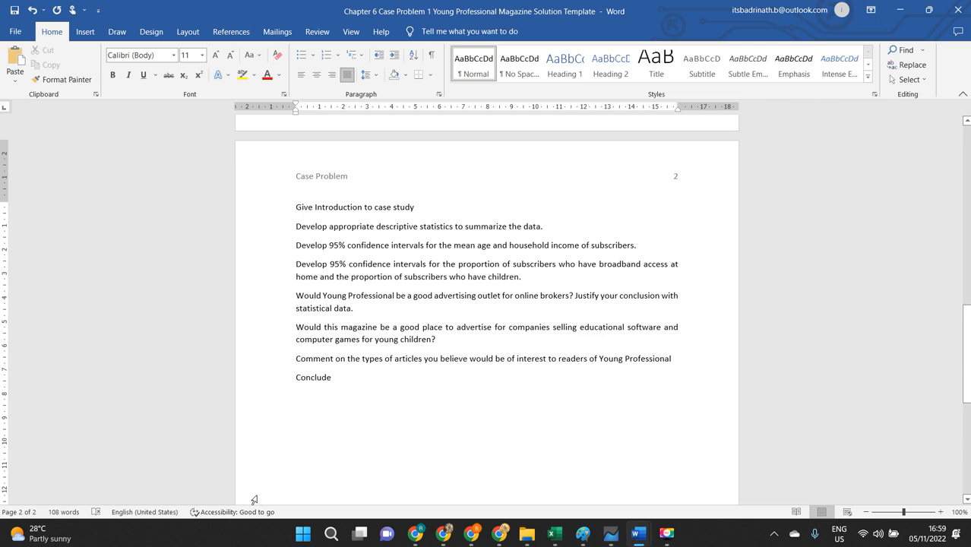
mouse_move(242, 505)
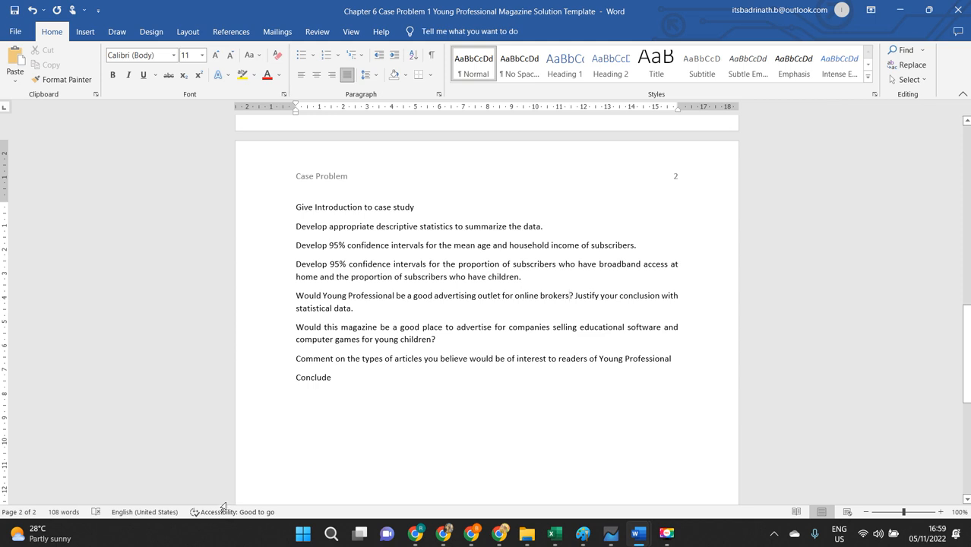
left_click(568, 295)
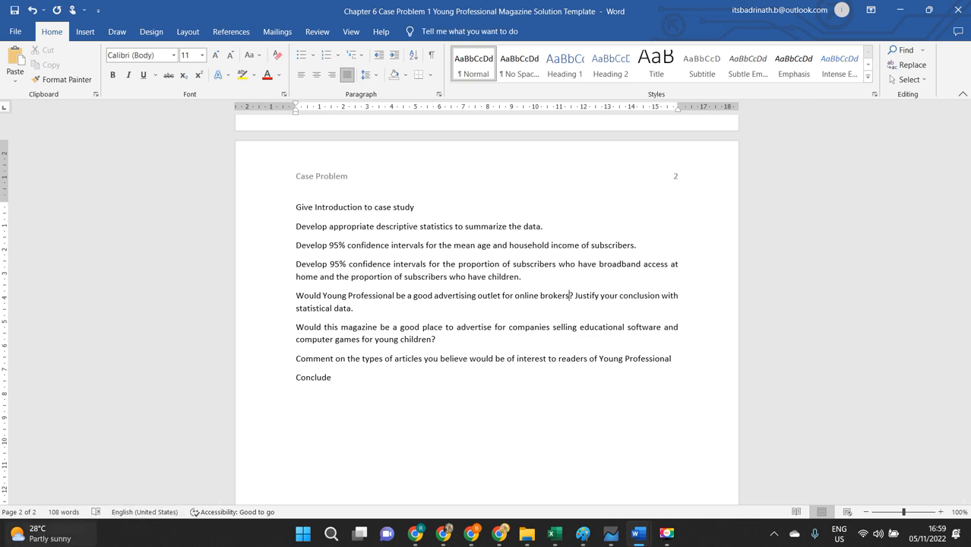
mouse_move(271, 354)
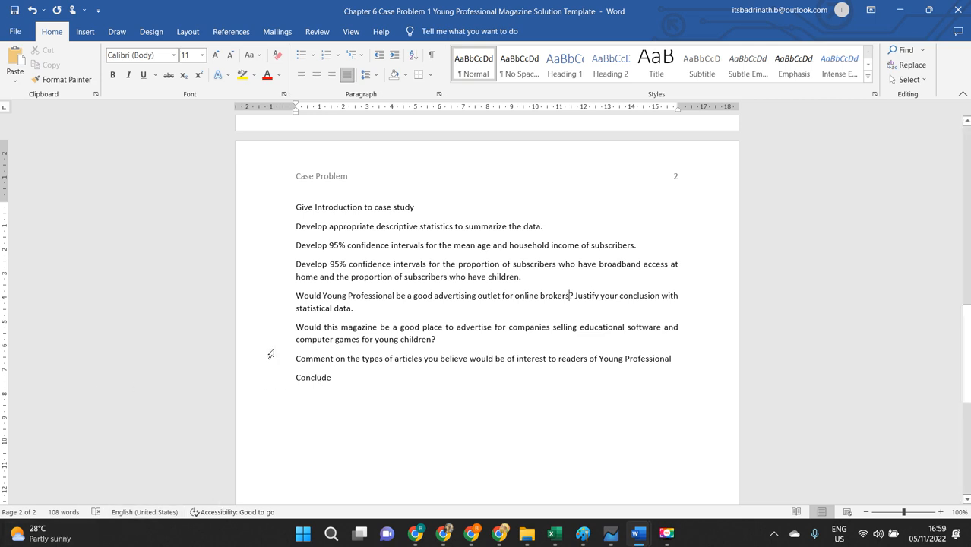
mouse_move(294, 388)
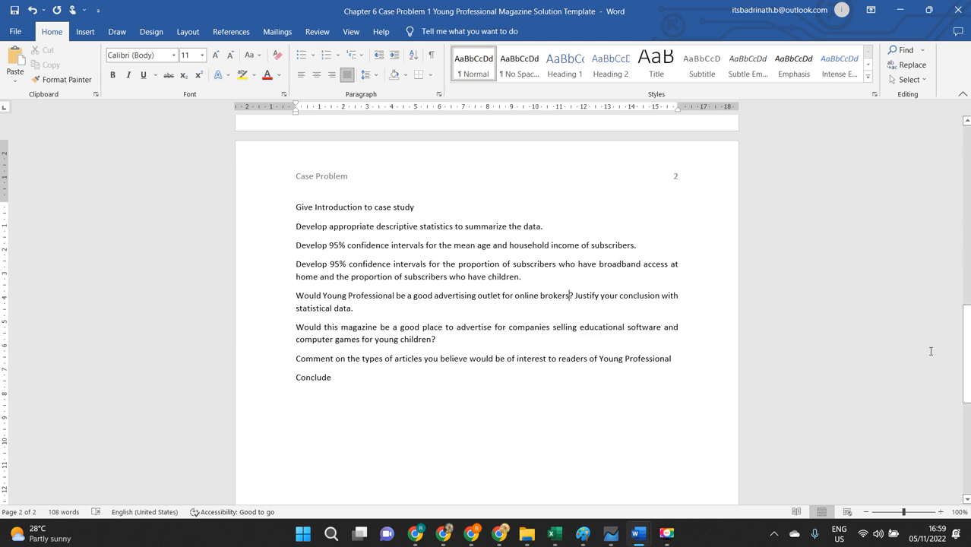
mouse_move(340, 234)
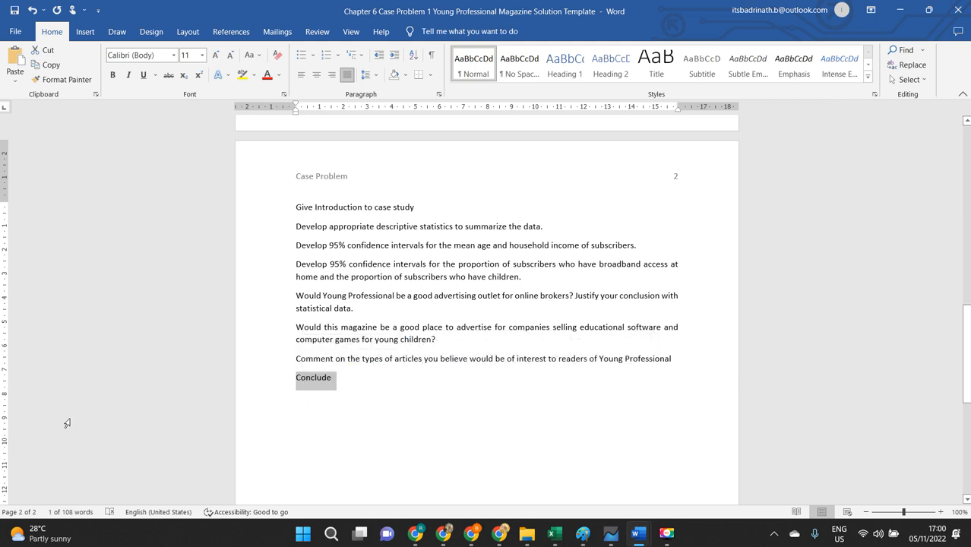
mouse_move(48, 490)
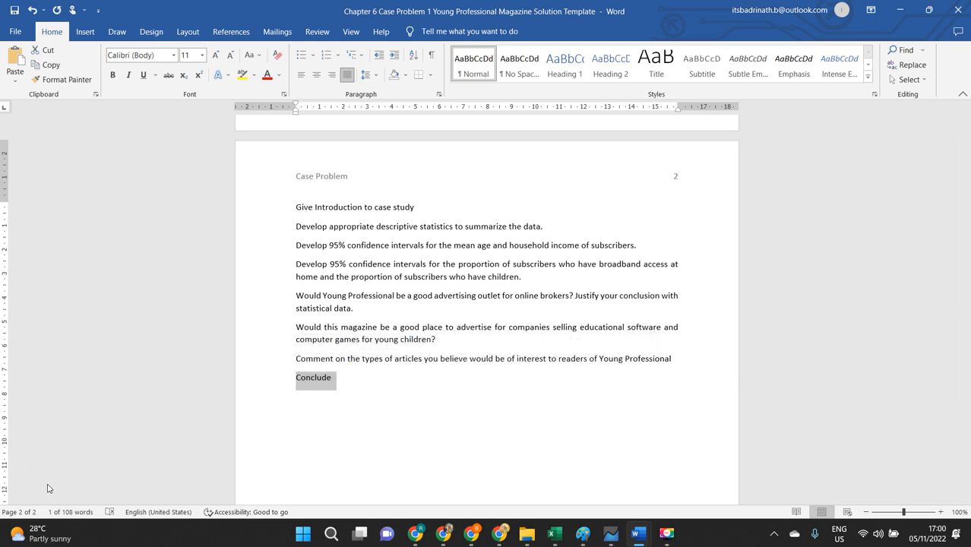